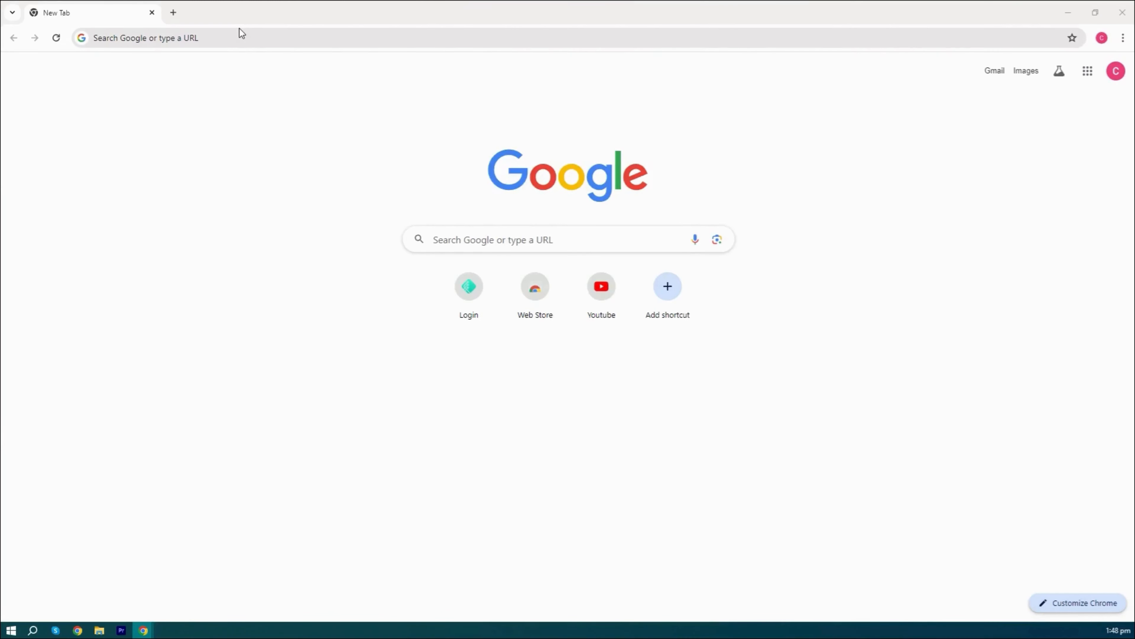
Navigate the browser to dafoxtech.com to load the DafoxTech homepage.
left_click(239, 38)
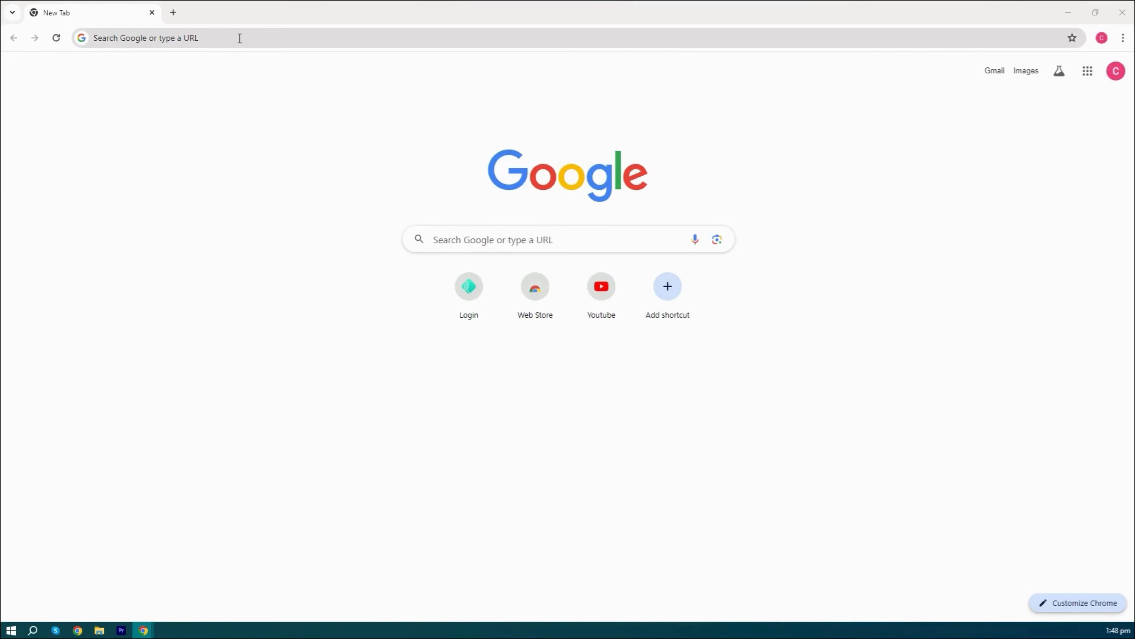
type("dafoxtech.com")
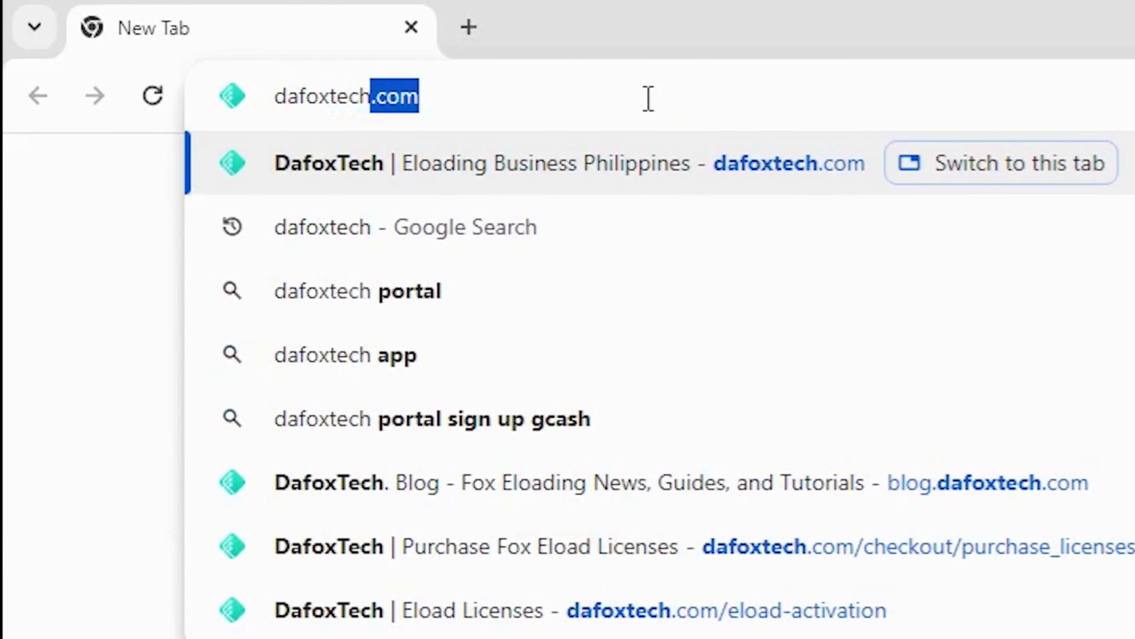
key("Enter")
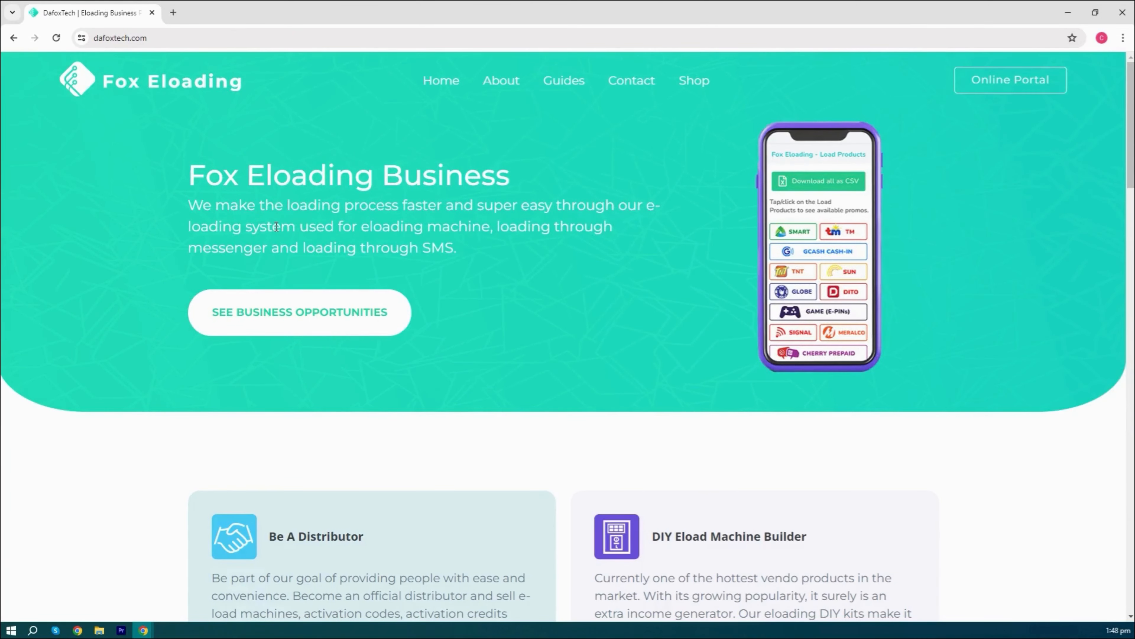
Reach the Vendo License Key packages and choose the 500 PHP Offline Eloading Machine key.
scroll("down", 3)
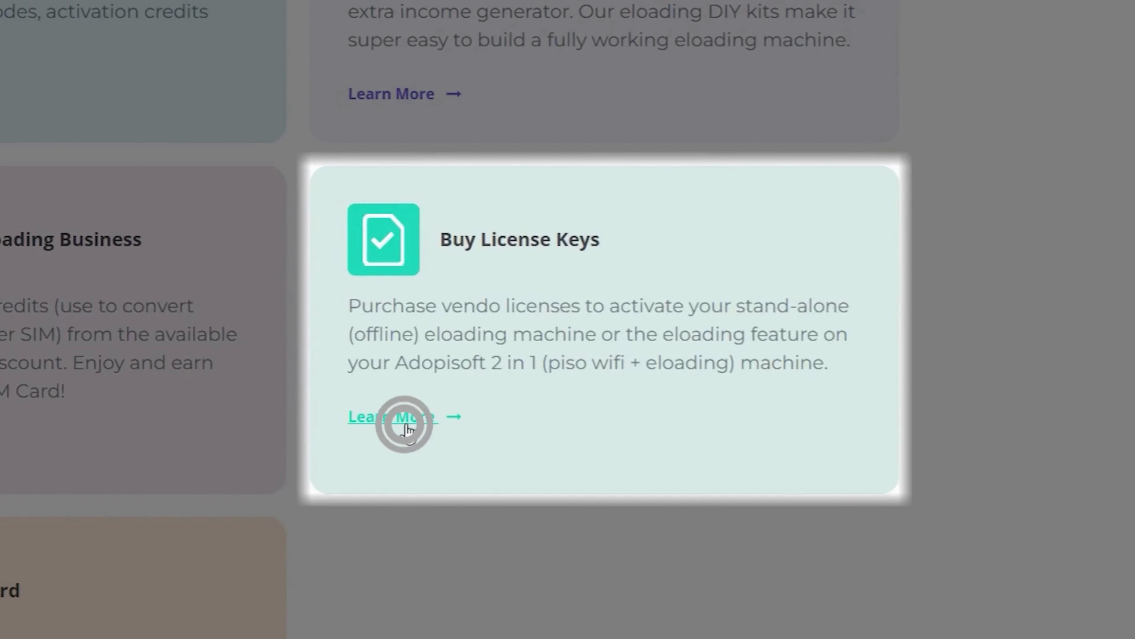
left_click(390, 416)
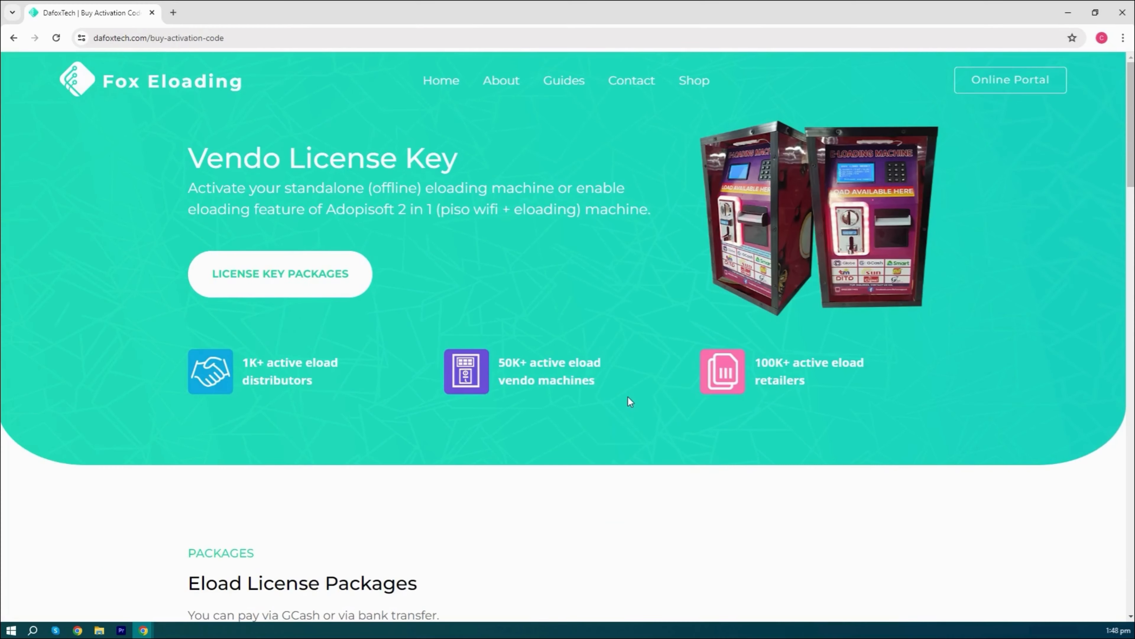
scroll("down", 3)
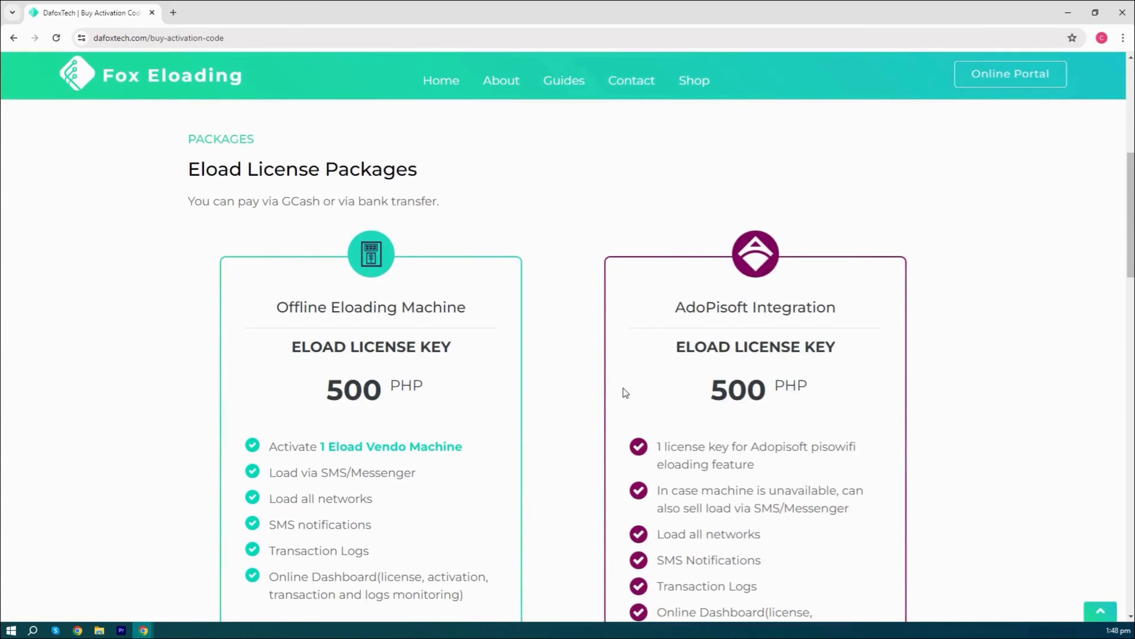
scroll("down", 3)
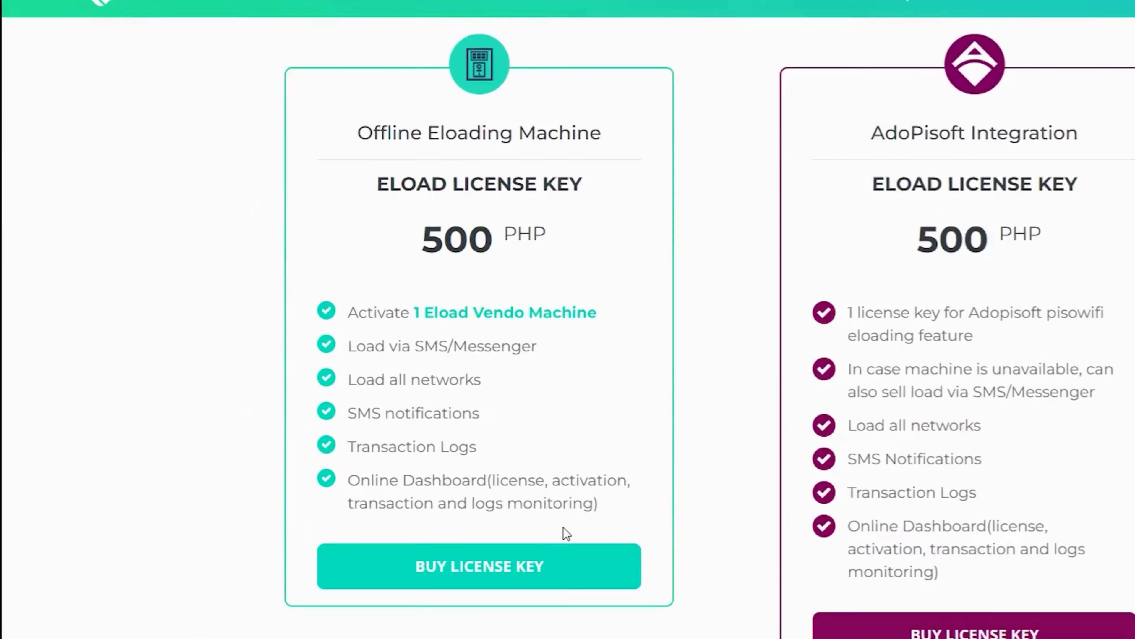
left_click(478, 565)
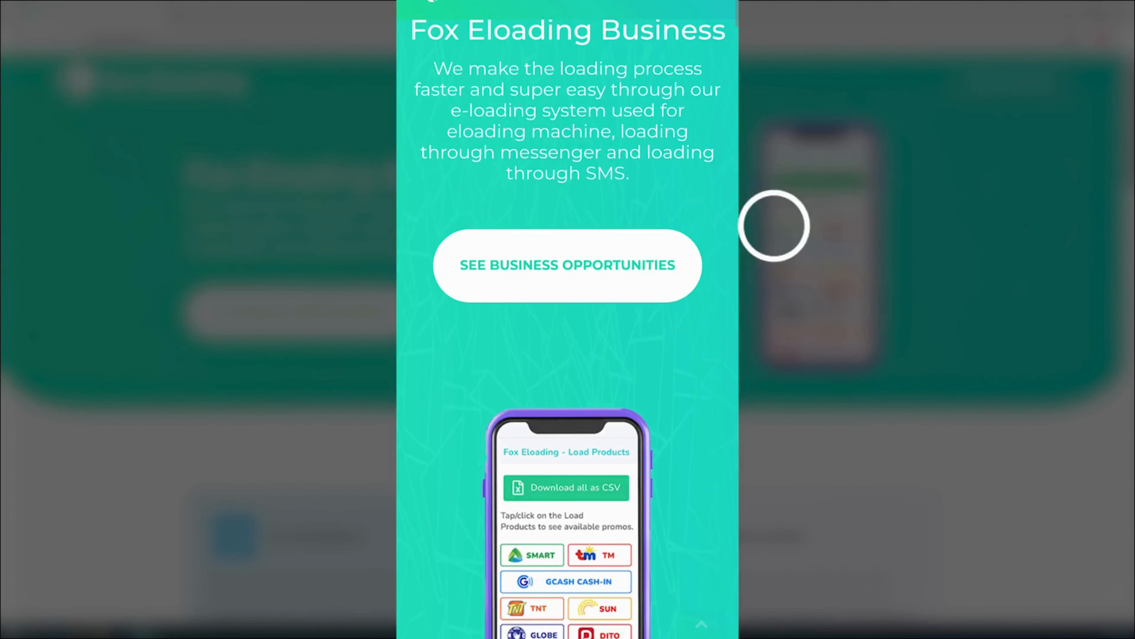
On the phone, reach Buy License Keys and view the Eload License Packages section.
scroll("down", 3)
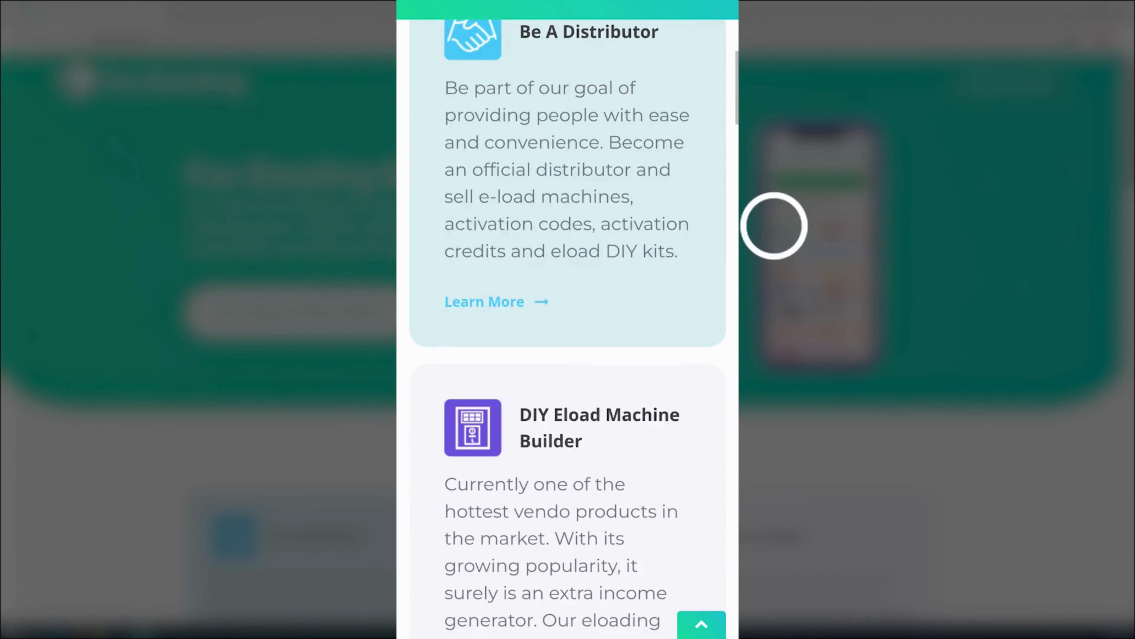
scroll("down", 3)
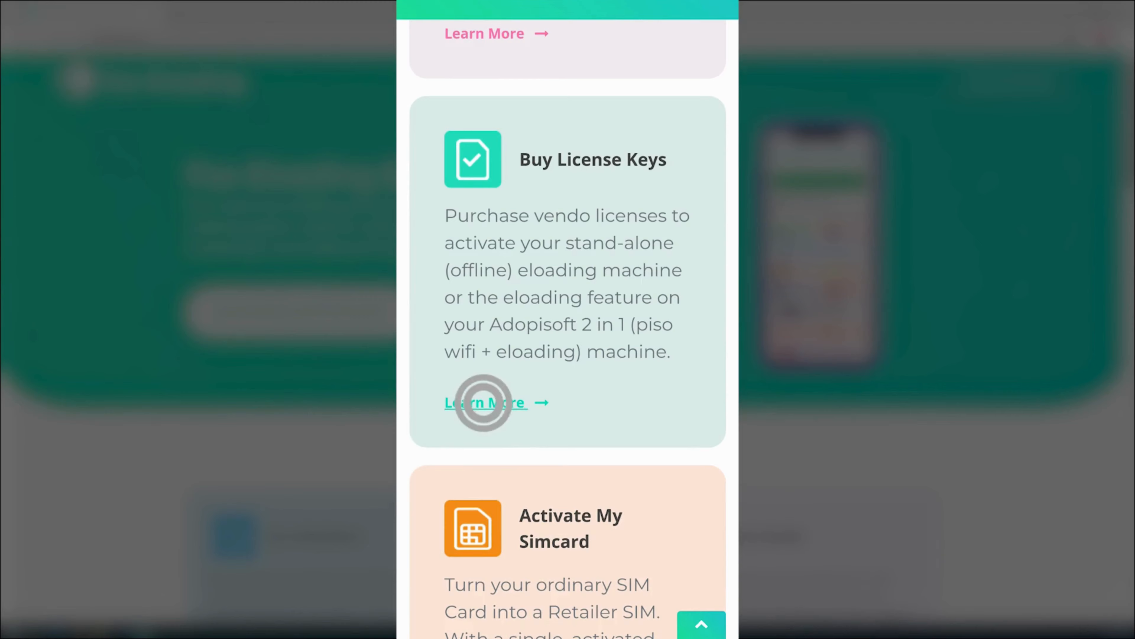
left_click(484, 402)
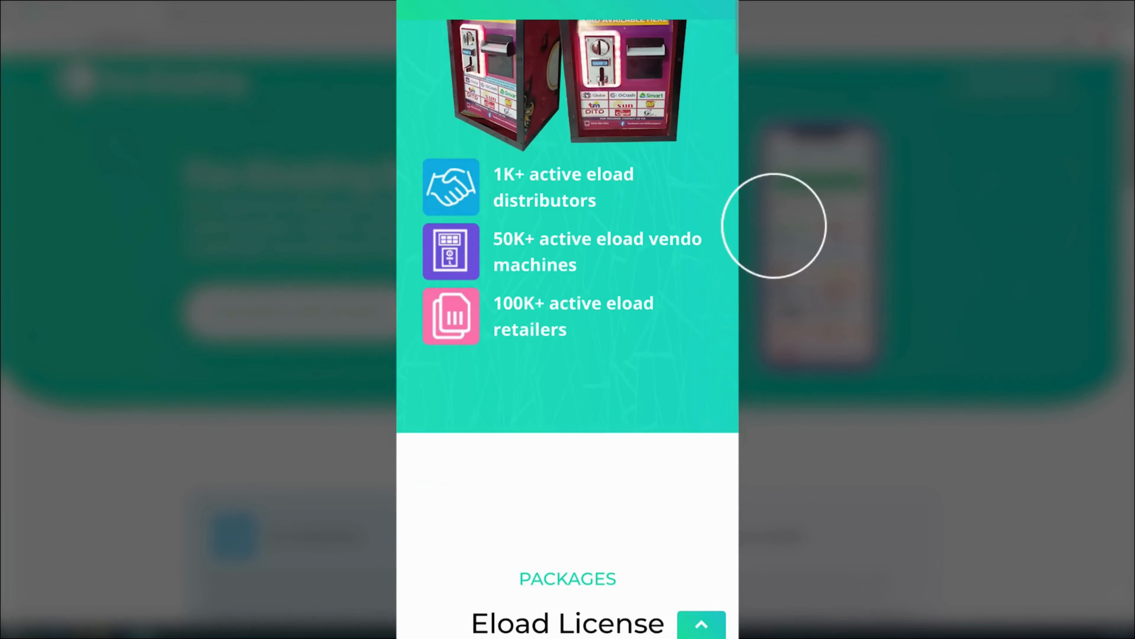
scroll("down", 3)
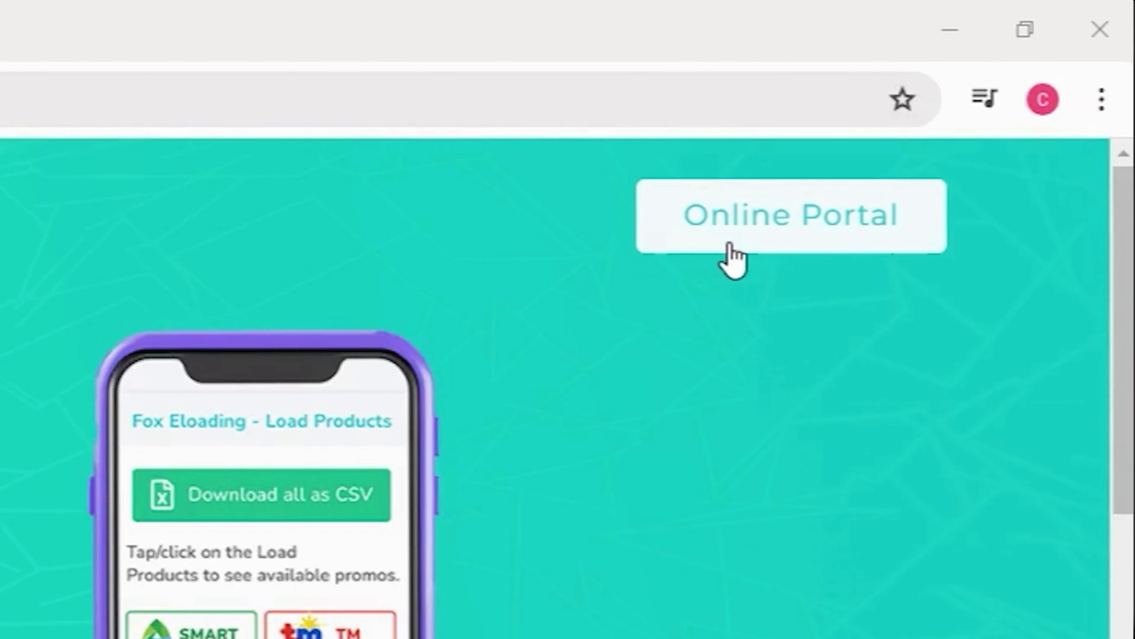
left_click(790, 215)
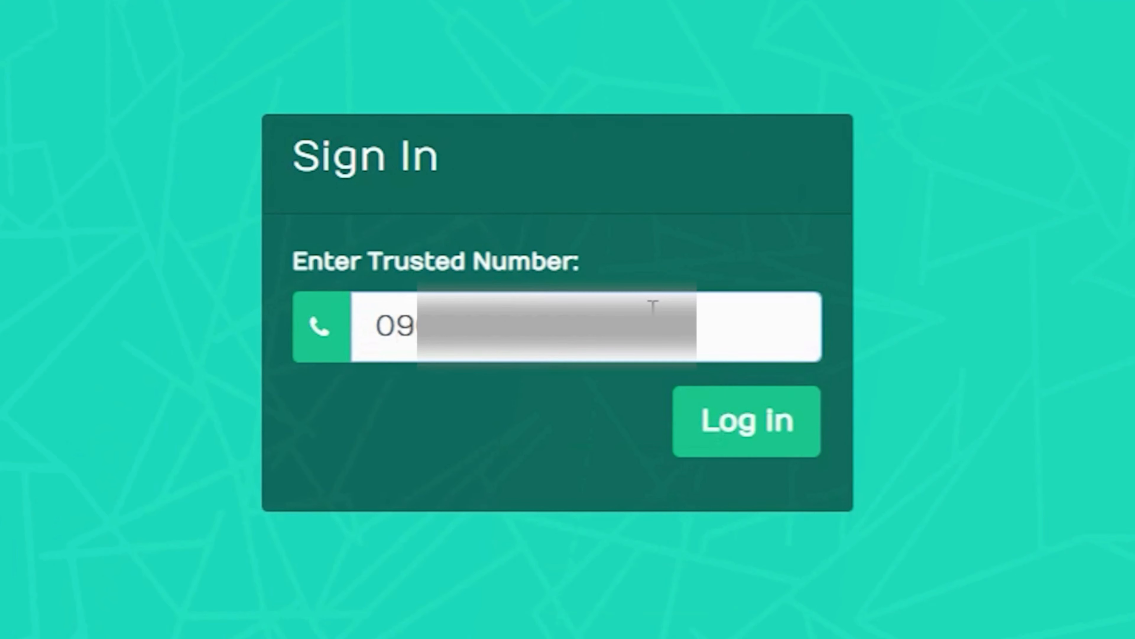
left_click(745, 421)
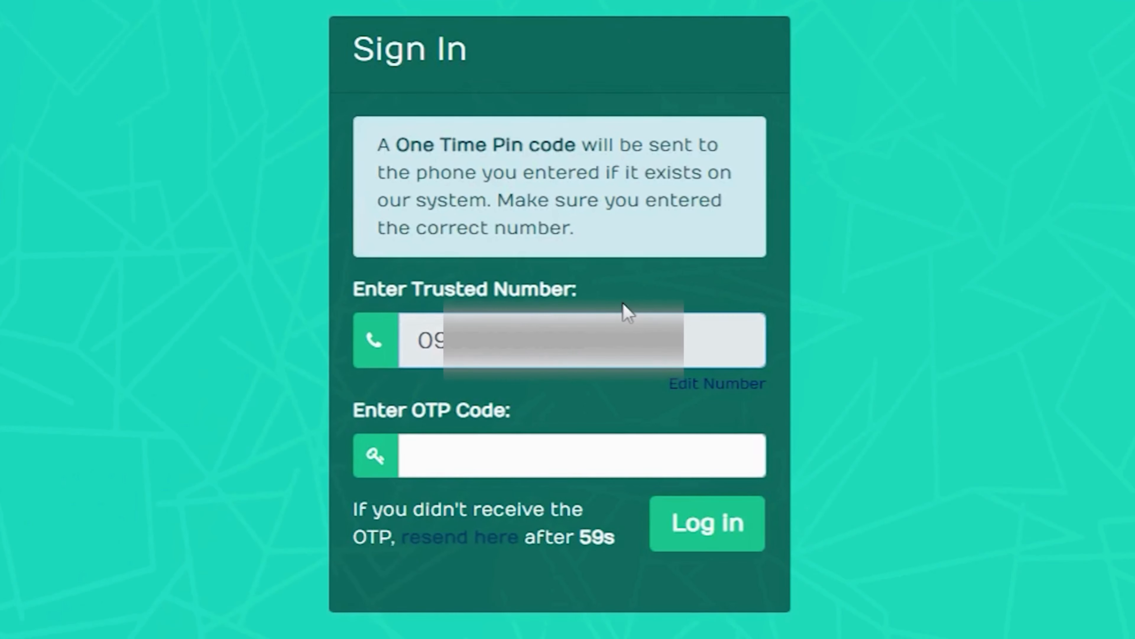
left_click(580, 455)
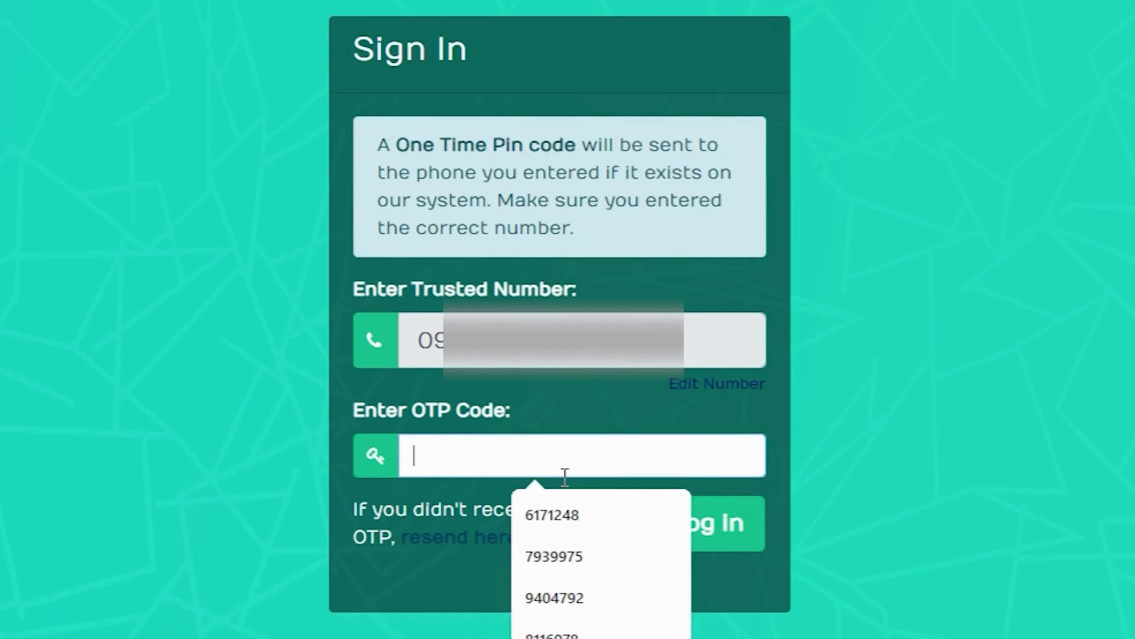
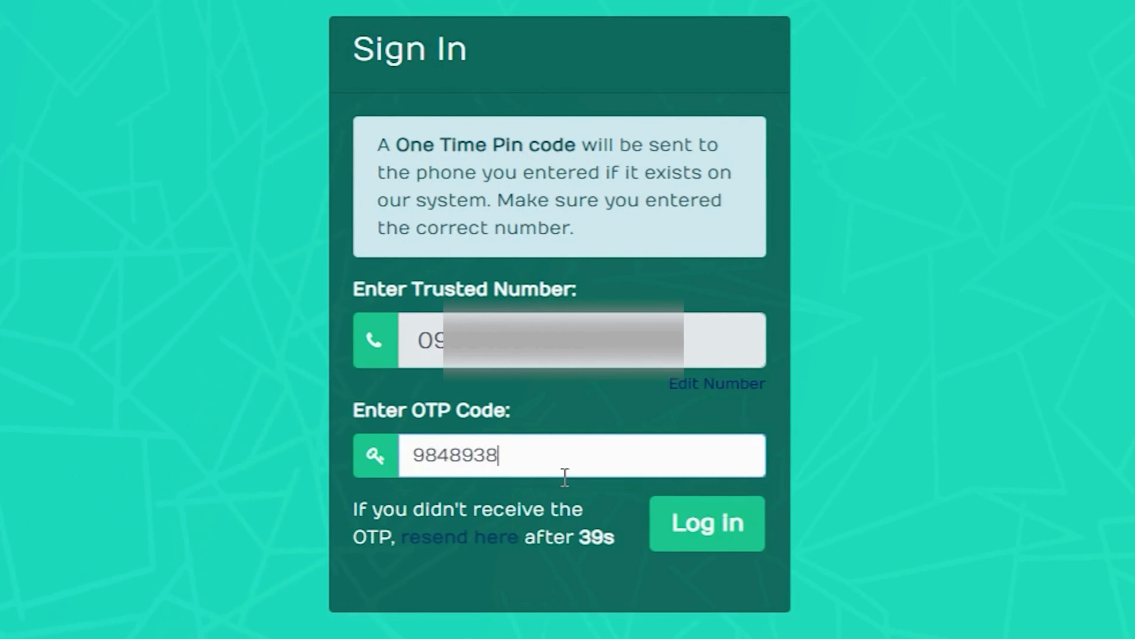
left_click(706, 523)
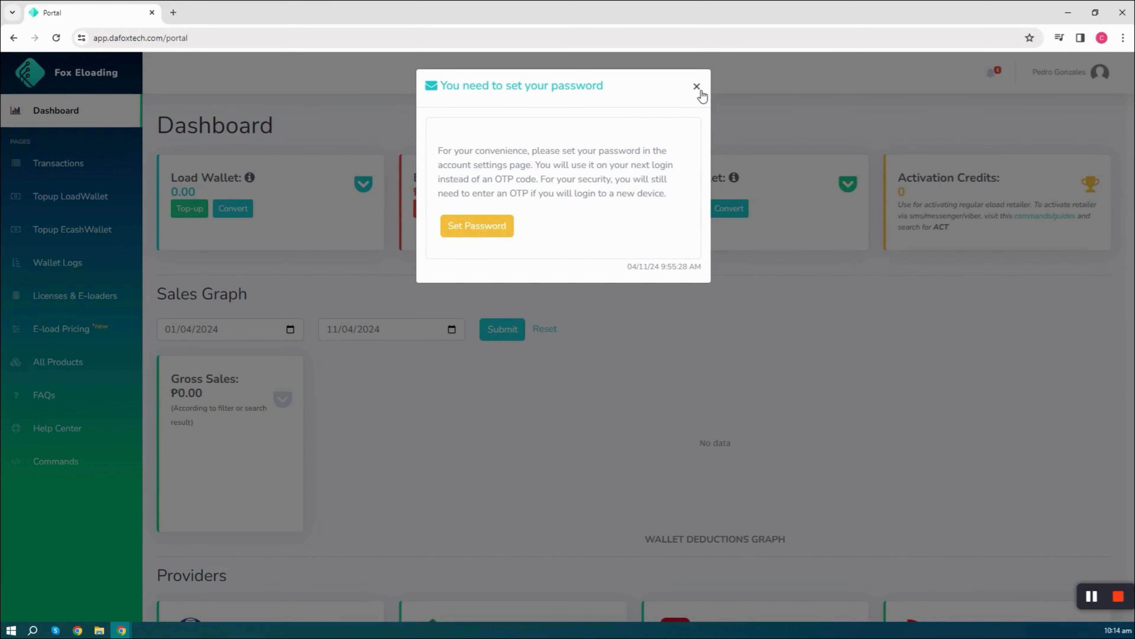
Dismiss the set-password reminder and start activating the available license under Licenses & E-loaders.
left_click(695, 87)
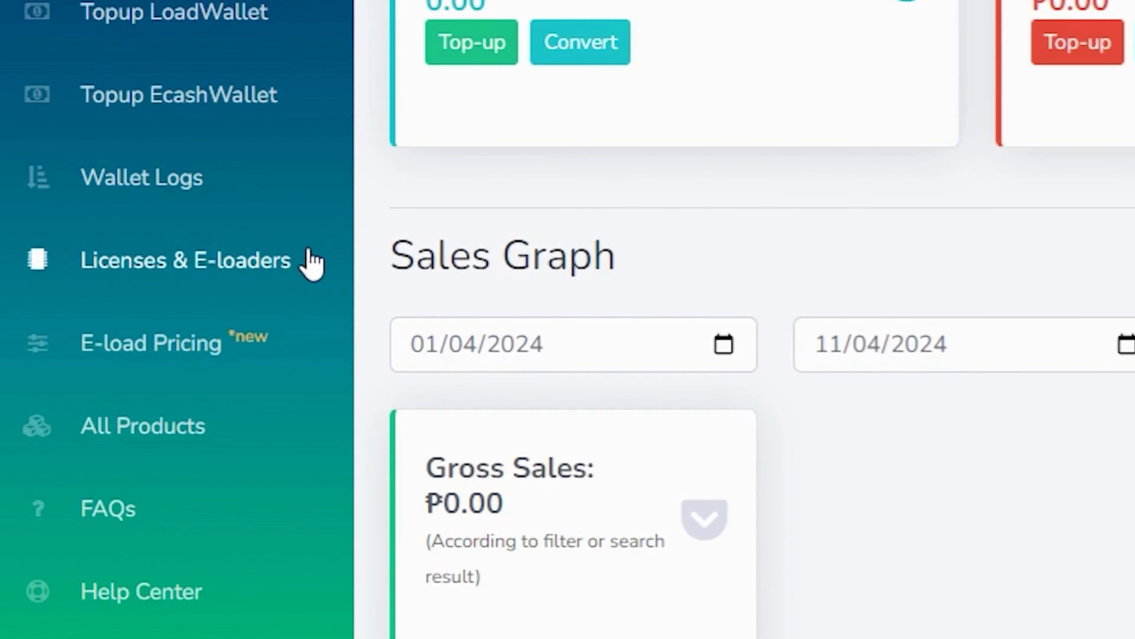
left_click(188, 260)
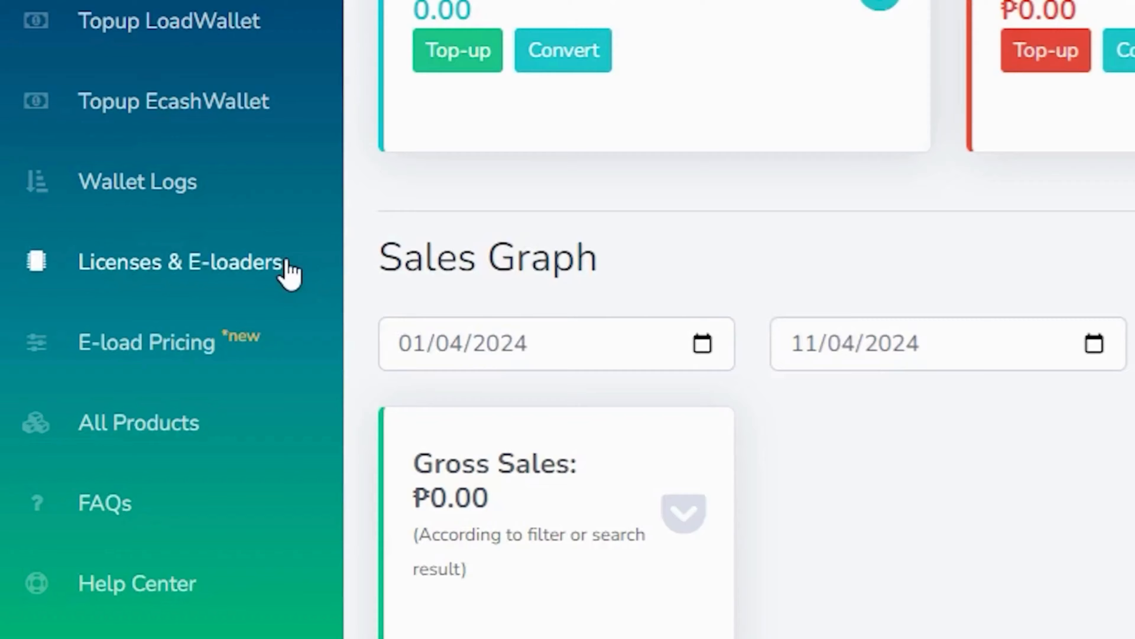
left_click(181, 261)
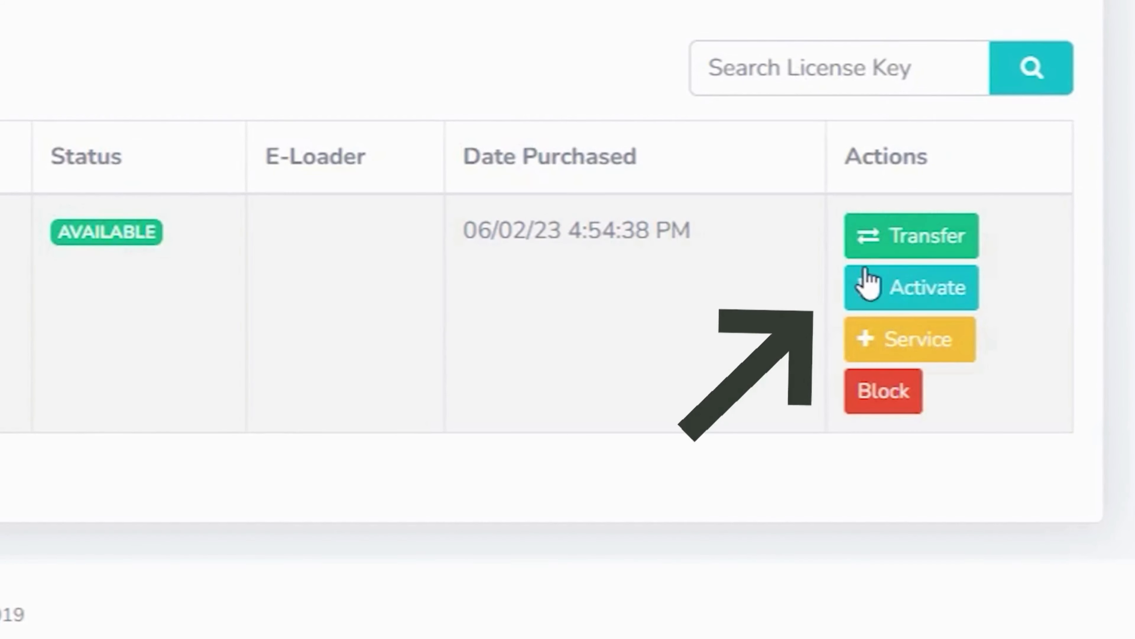
left_click(911, 287)
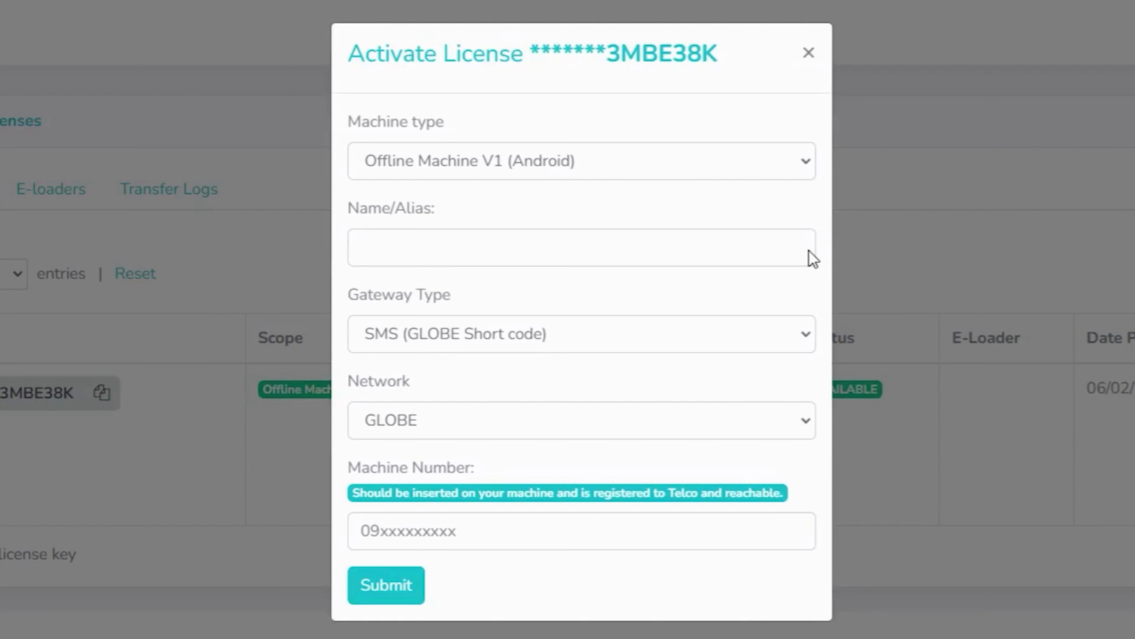
Fill the activation form: alias Gonzales Store, Internet gateway, GLOBE network, machine number starting 09055.
type("Gonzales Store")
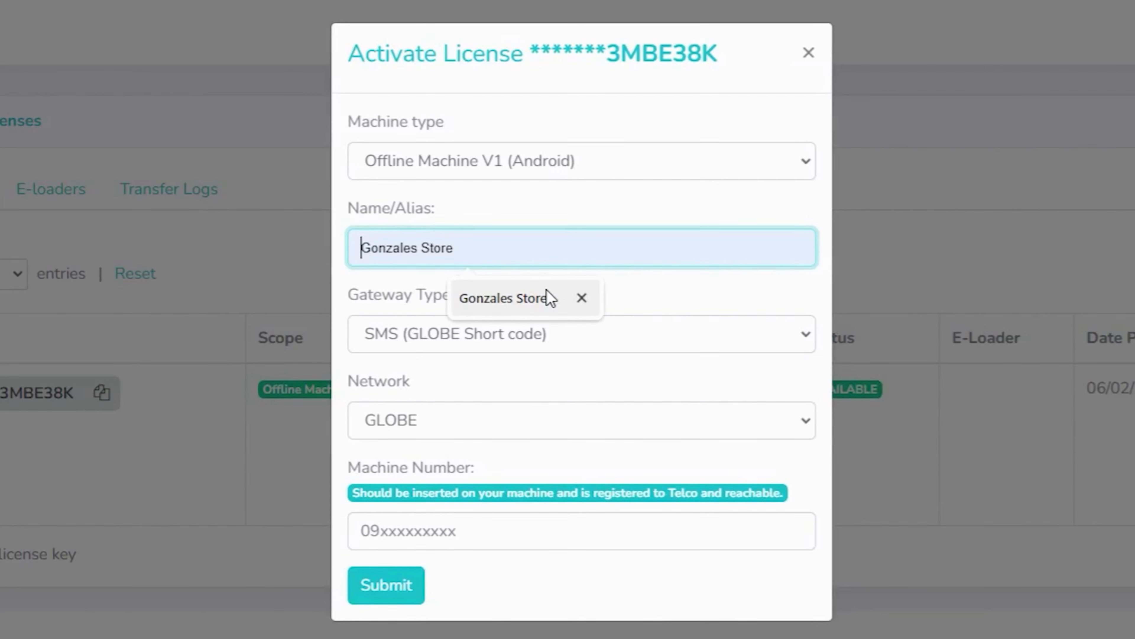
left_click(580, 333)
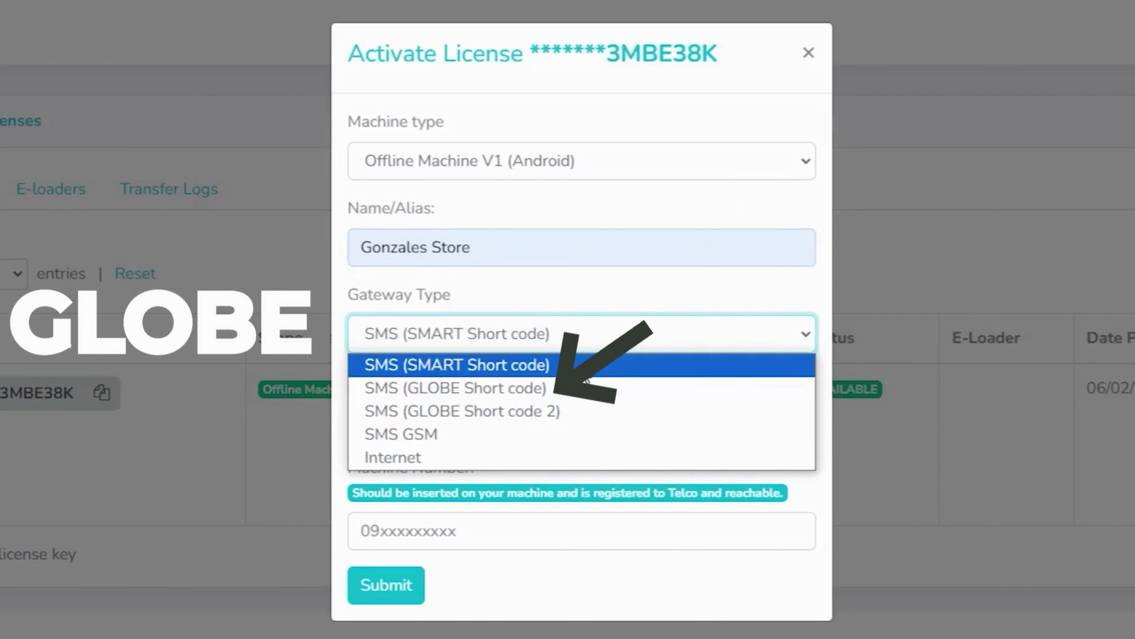
mouse_move(457, 388)
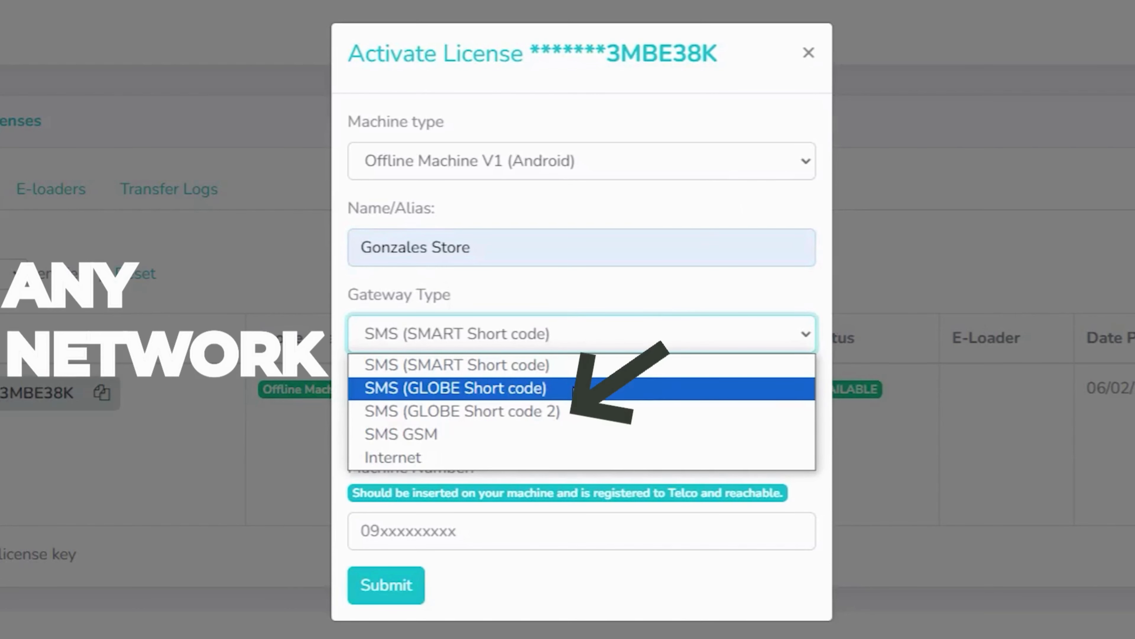
mouse_move(463, 411)
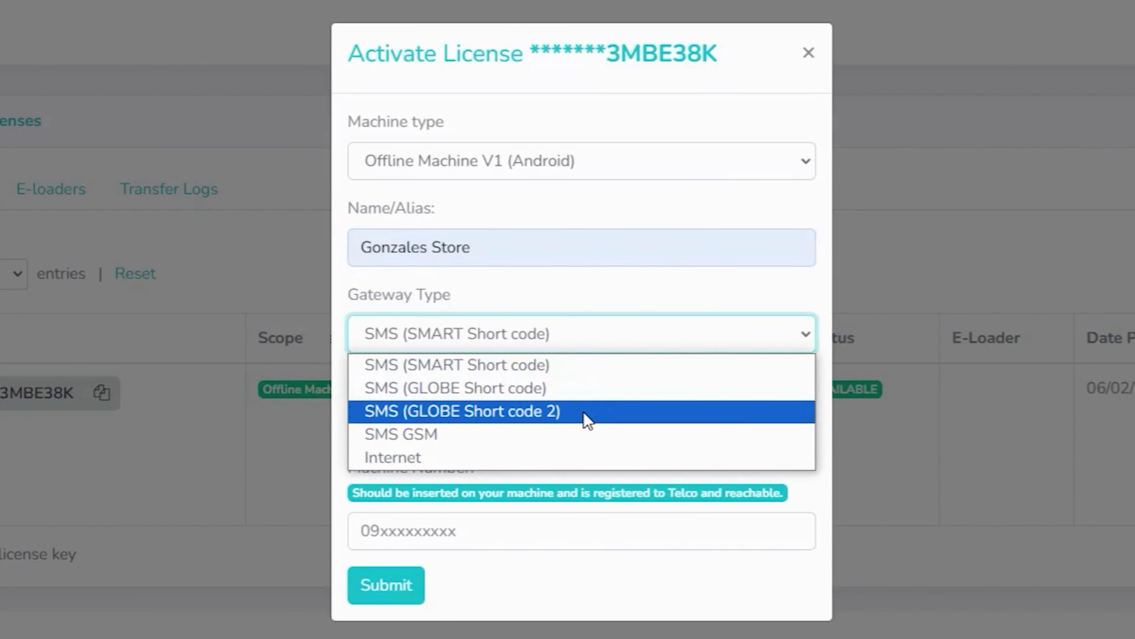
mouse_move(565, 434)
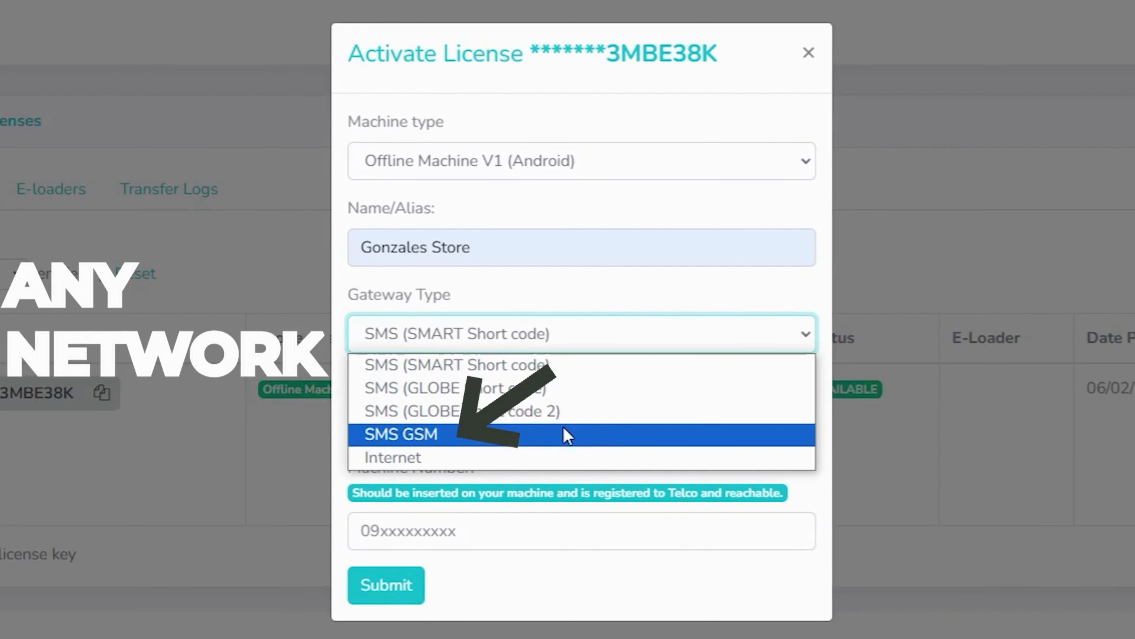
mouse_move(518, 443)
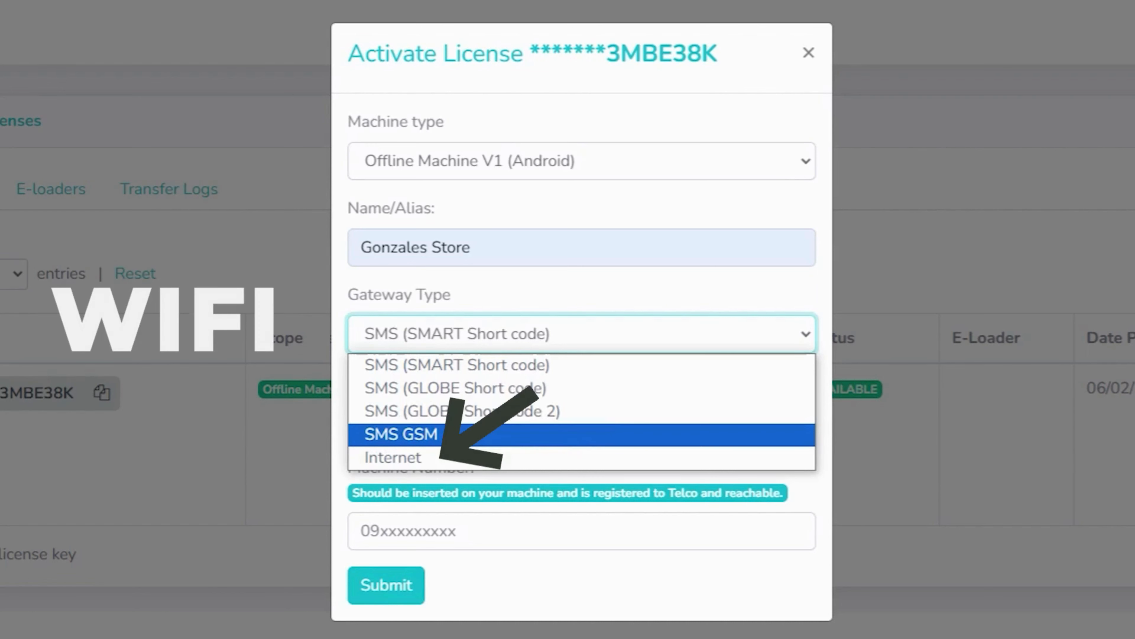
mouse_move(394, 457)
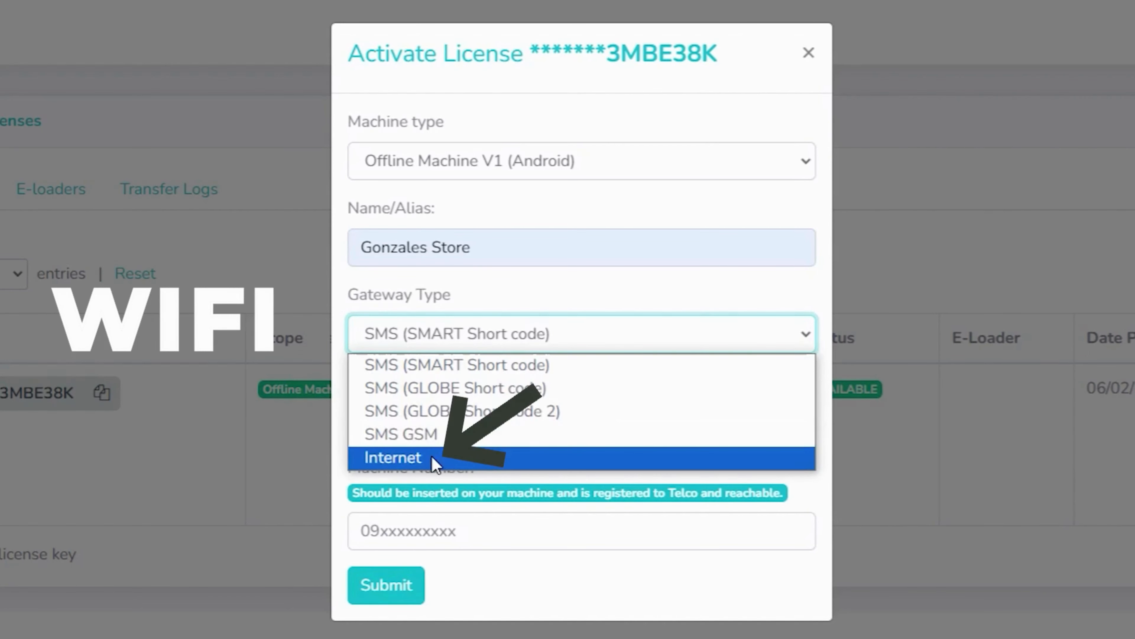
left_click(393, 457)
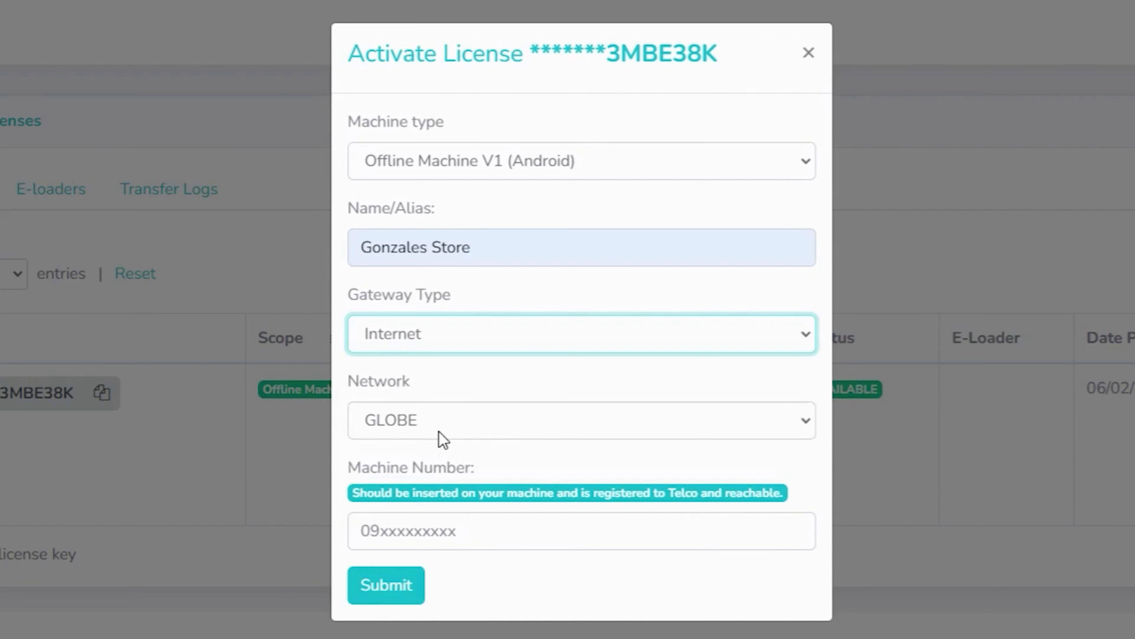
left_click(580, 419)
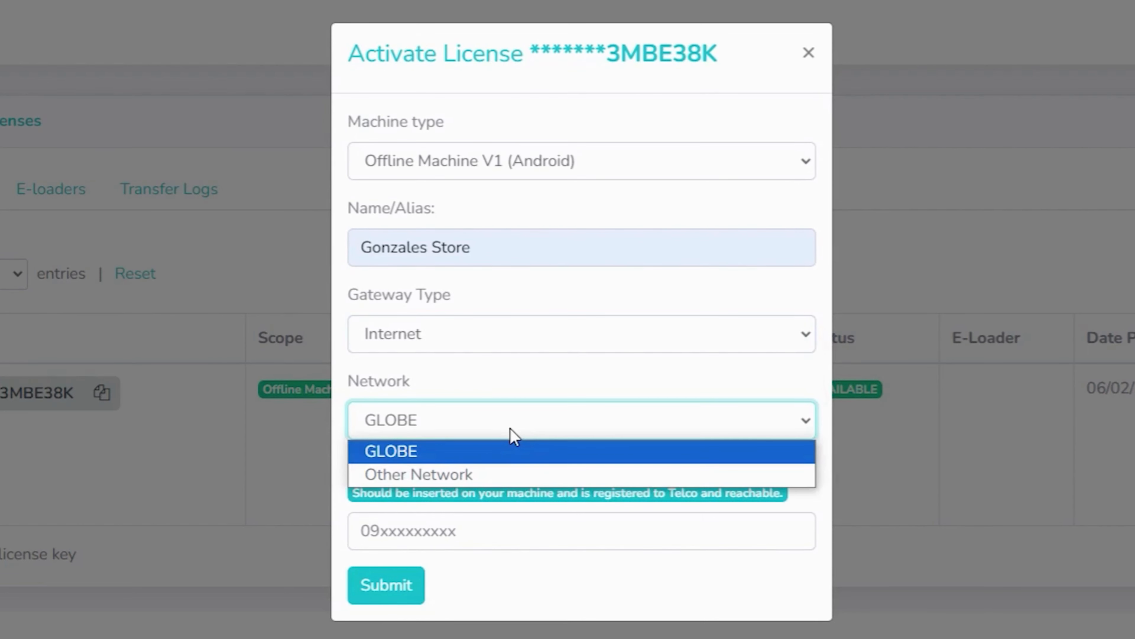
mouse_move(503, 474)
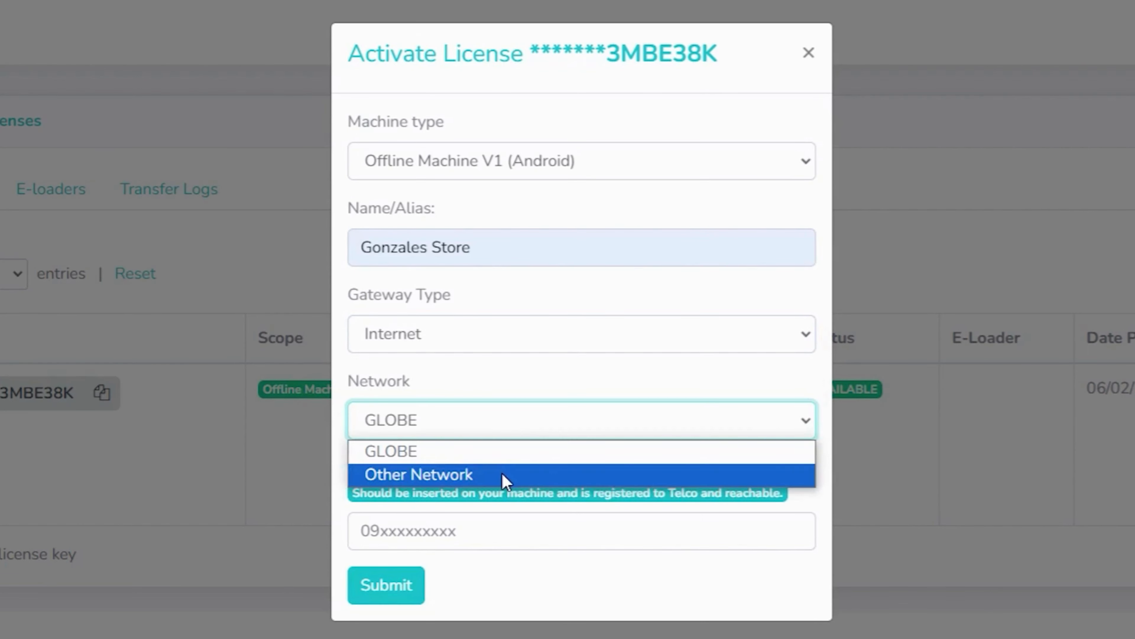
mouse_move(474, 532)
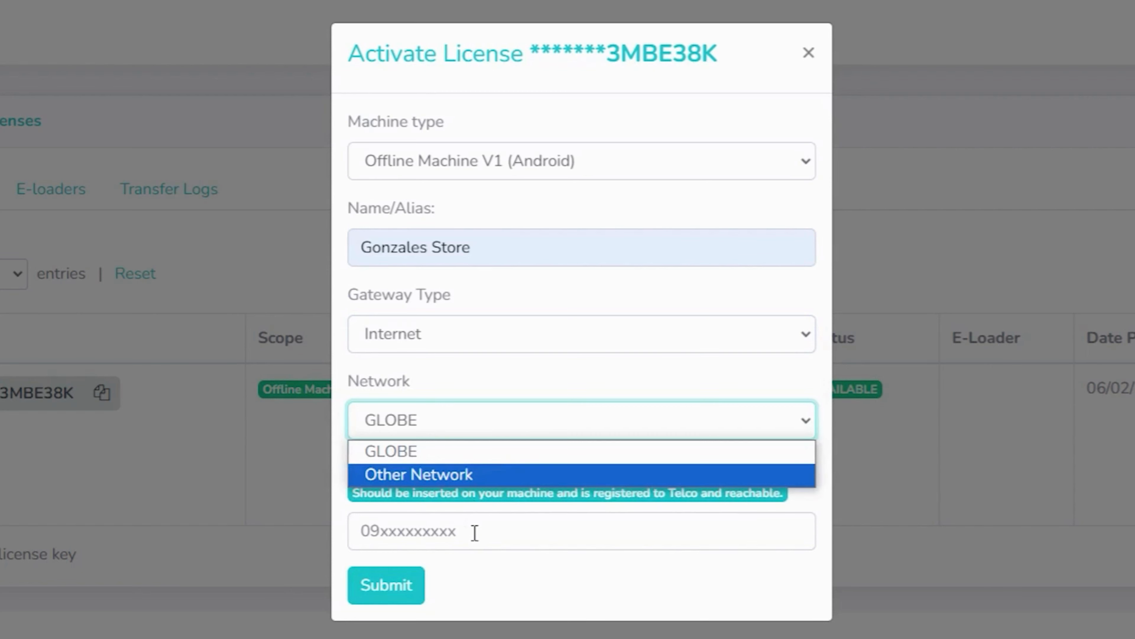
left_click(390, 451)
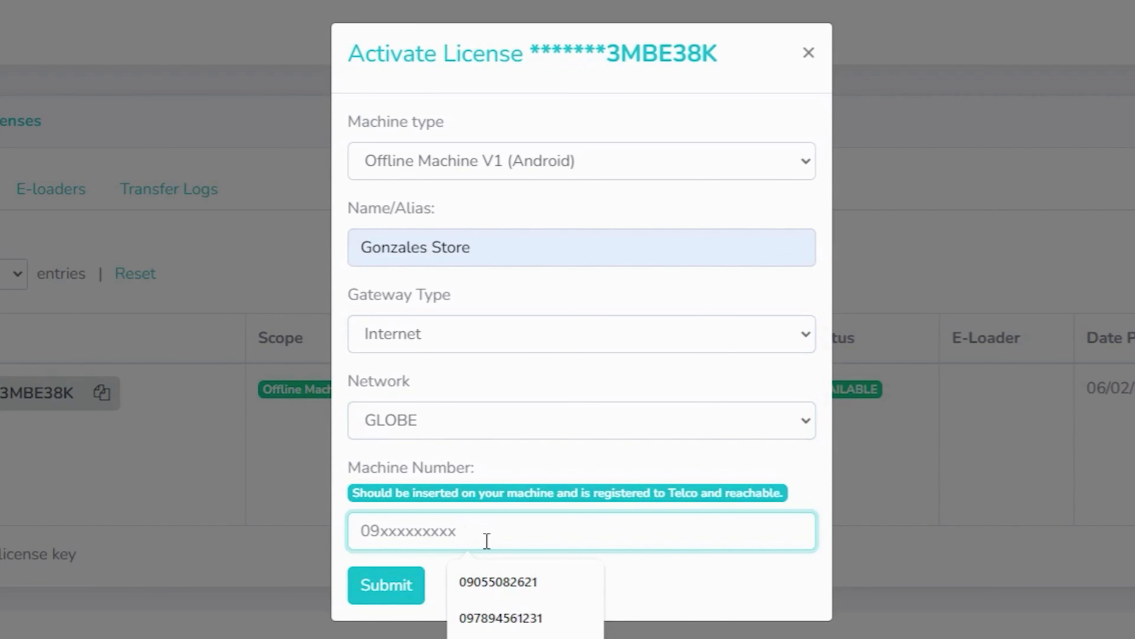
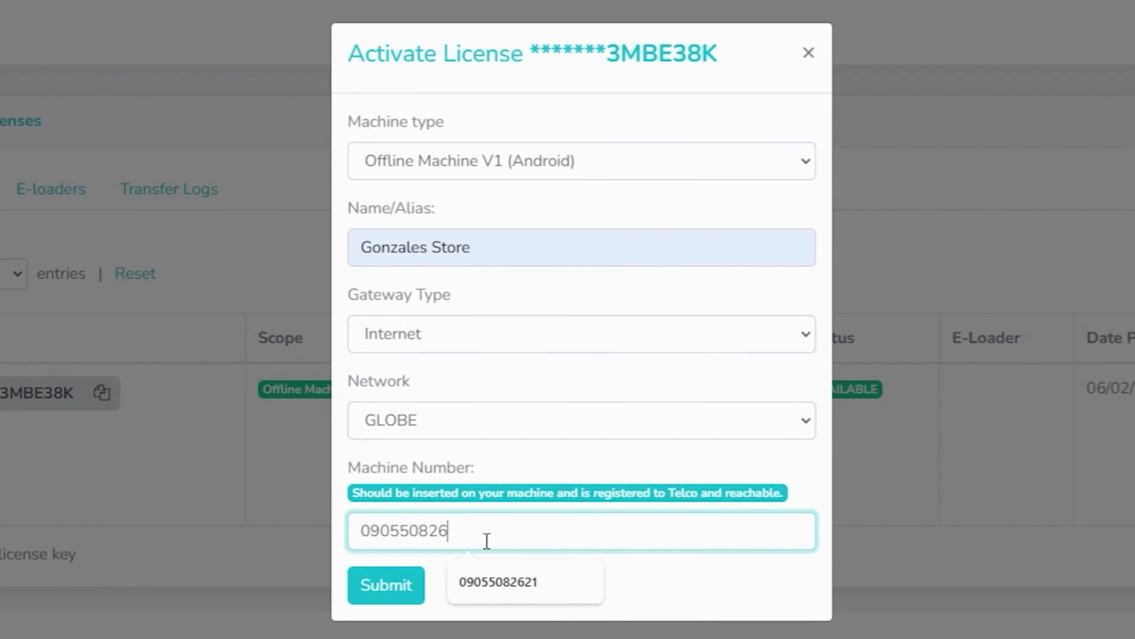
left_click(498, 582)
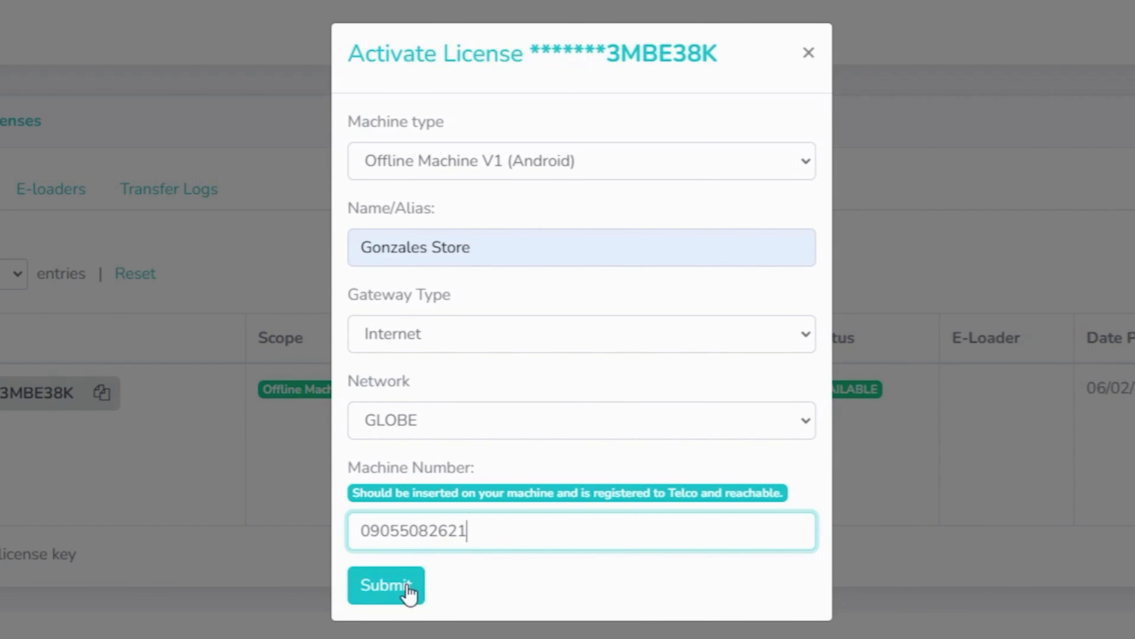
left_click(386, 584)
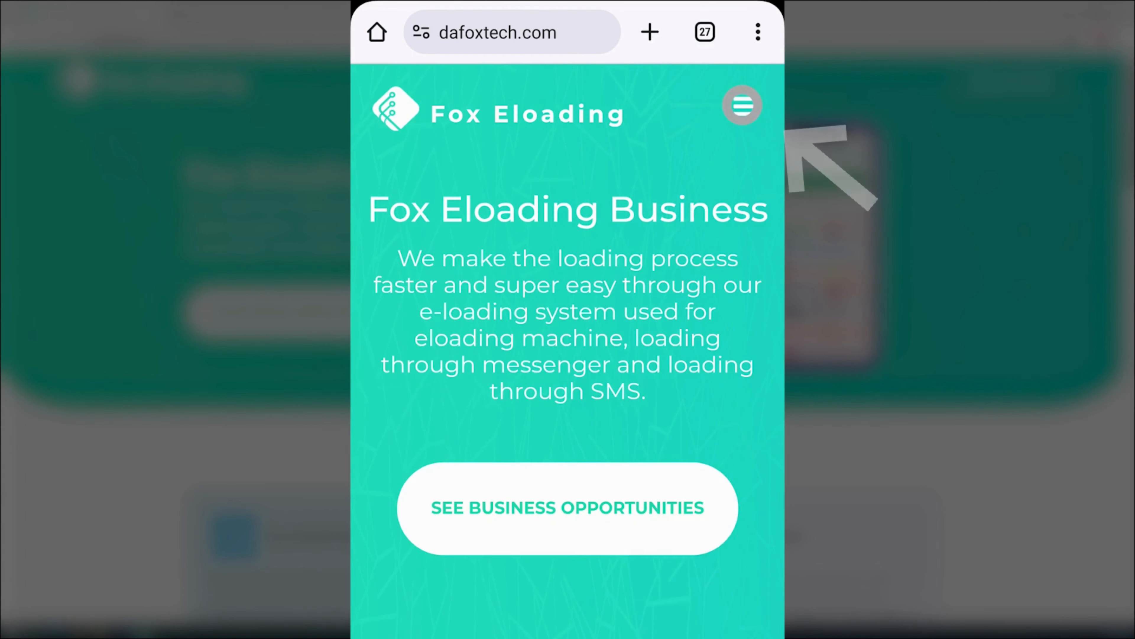
On the phone, log in to the portal with the trusted number and the received OTP code.
left_click(742, 106)
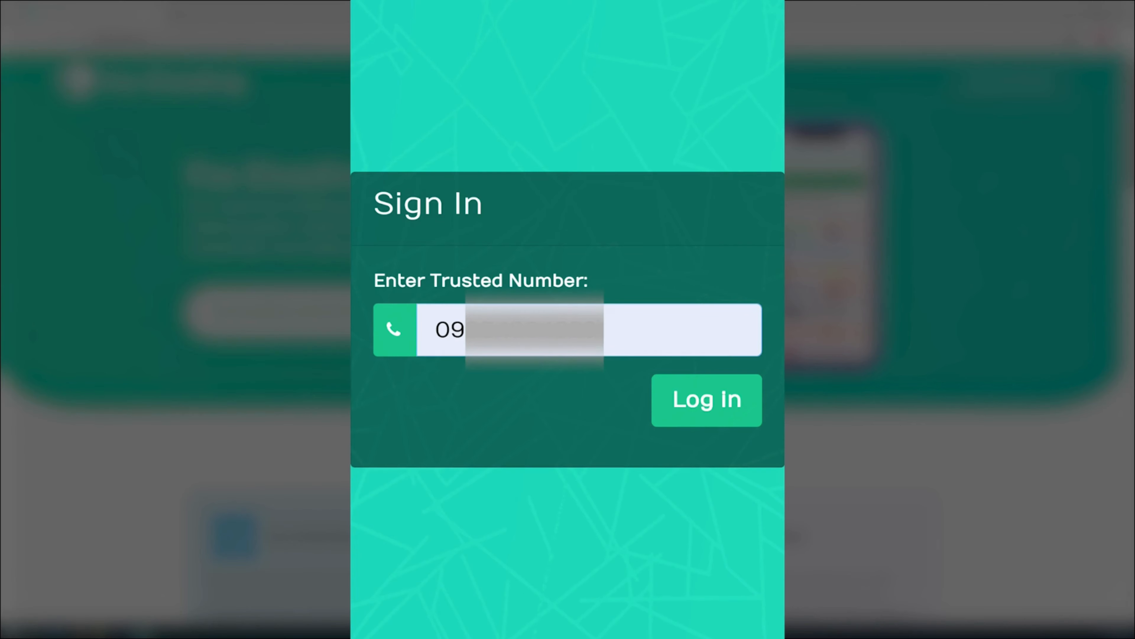
left_click(706, 400)
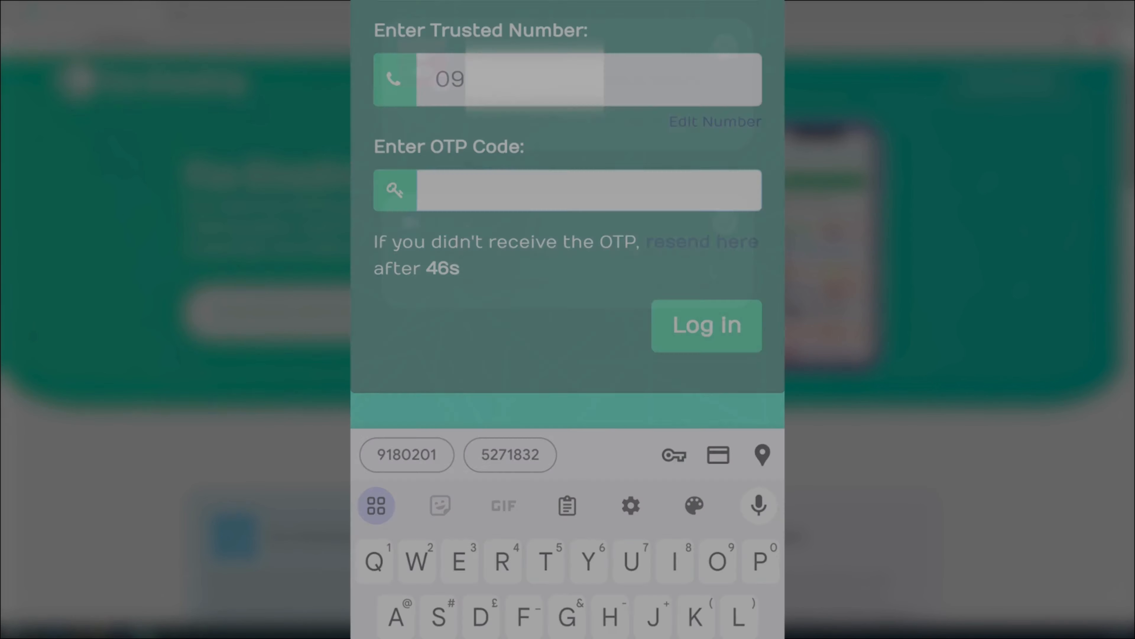
left_click(567, 190)
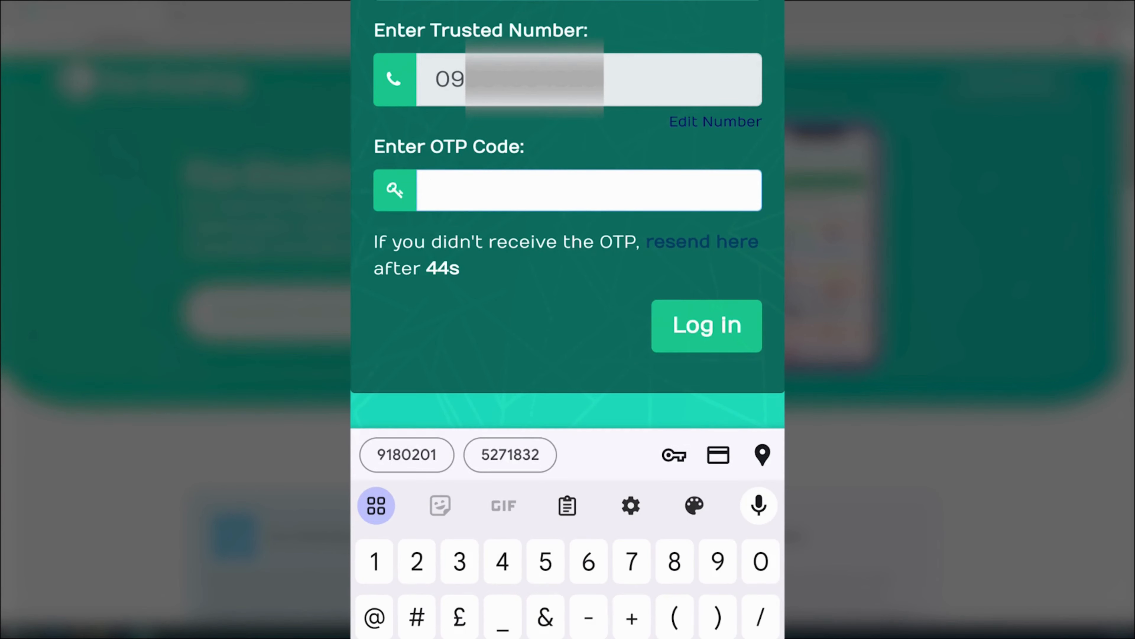
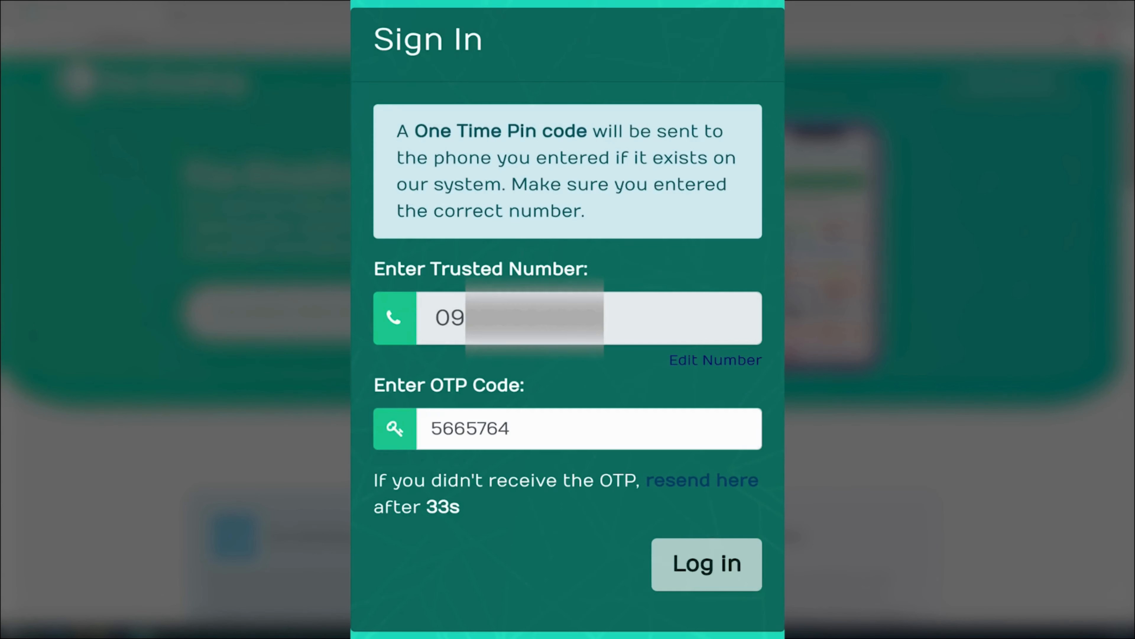
left_click(705, 564)
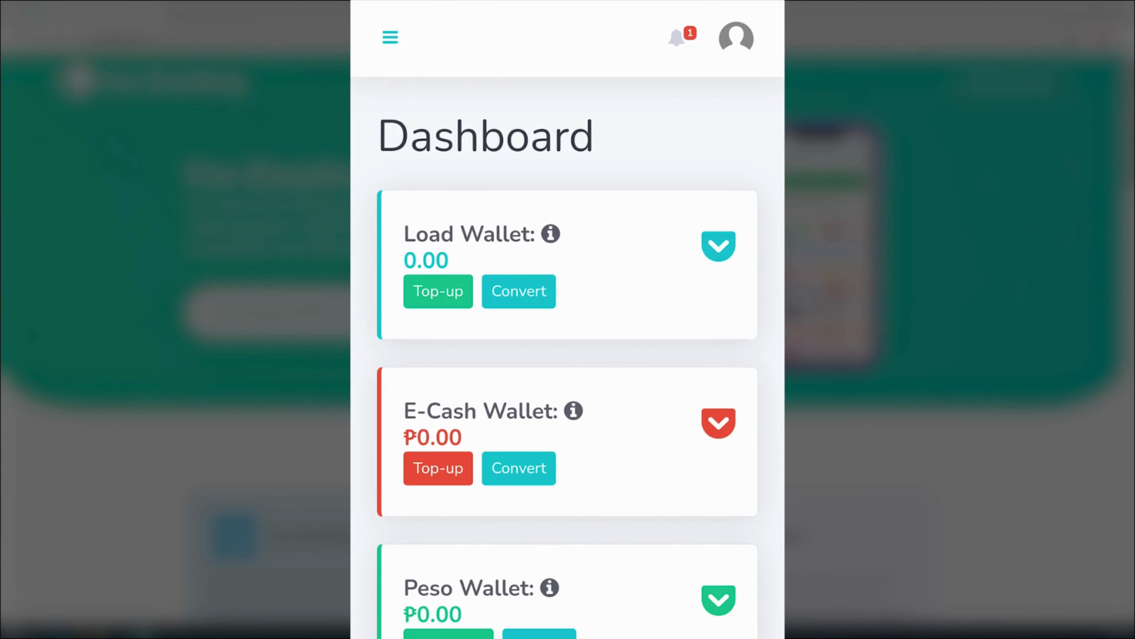
Go to Licenses & E-loaders from the menu and reveal the Actions column.
left_click(390, 37)
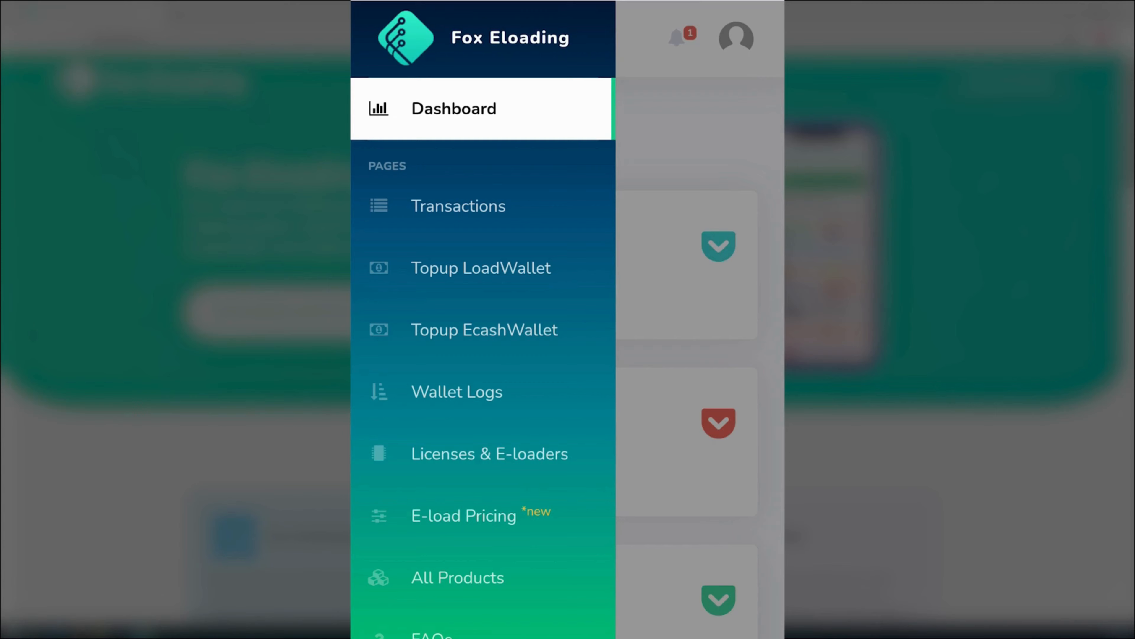
left_click(490, 453)
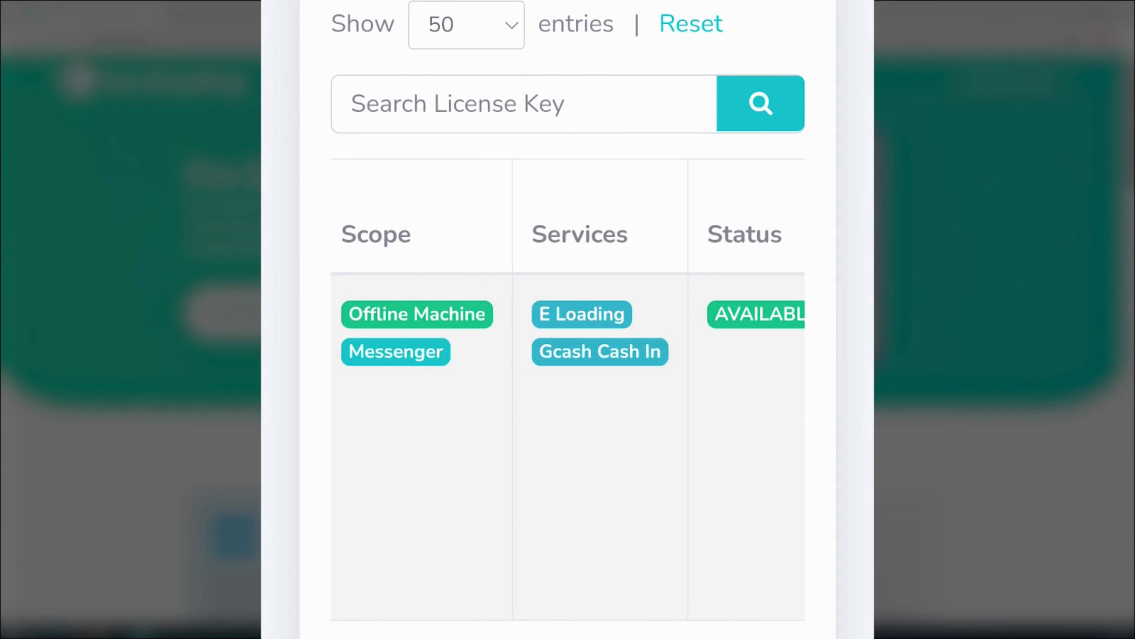
scroll("right", 3)
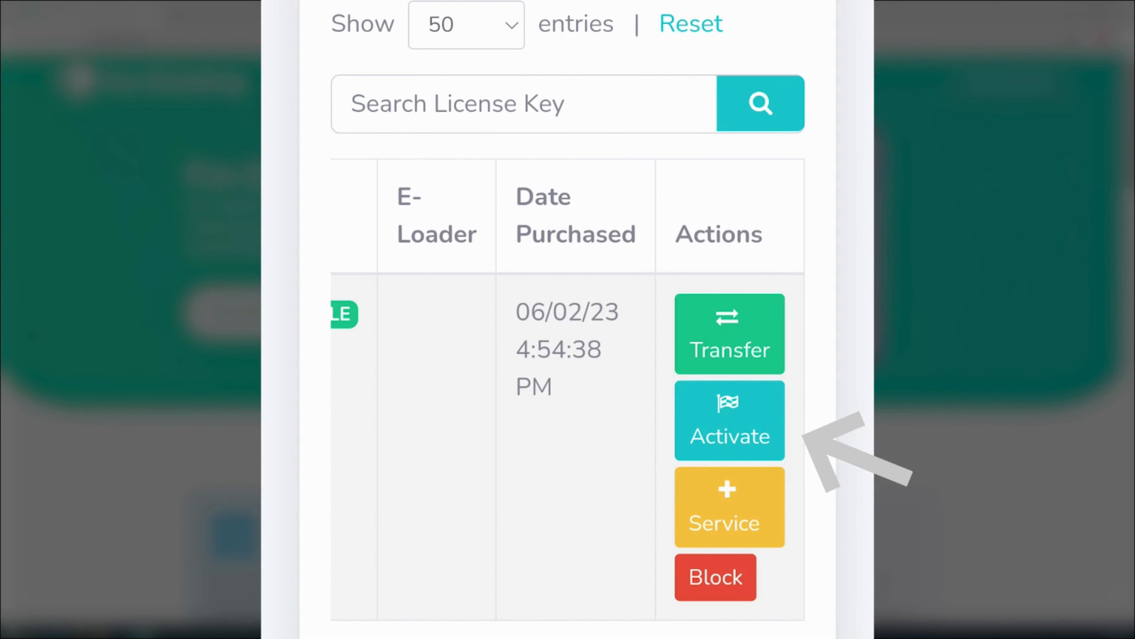
Fill the phone activation form: alias Gonzalez Store, Internet gateway, GLOBE network, then the machine number field.
left_click(729, 420)
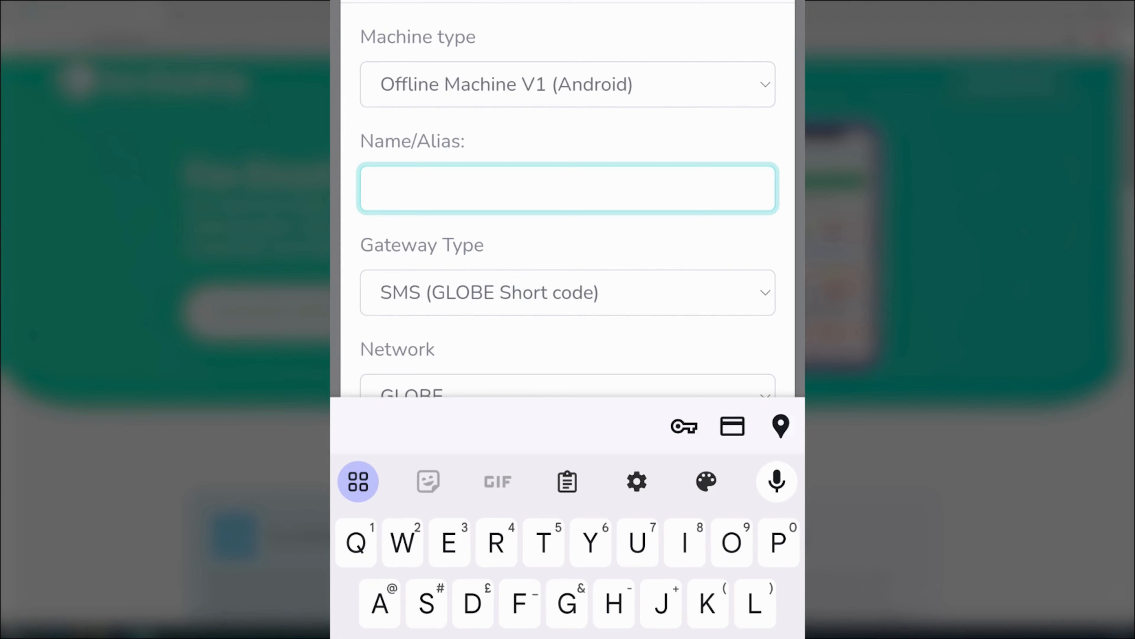
type("Gonzalez Store")
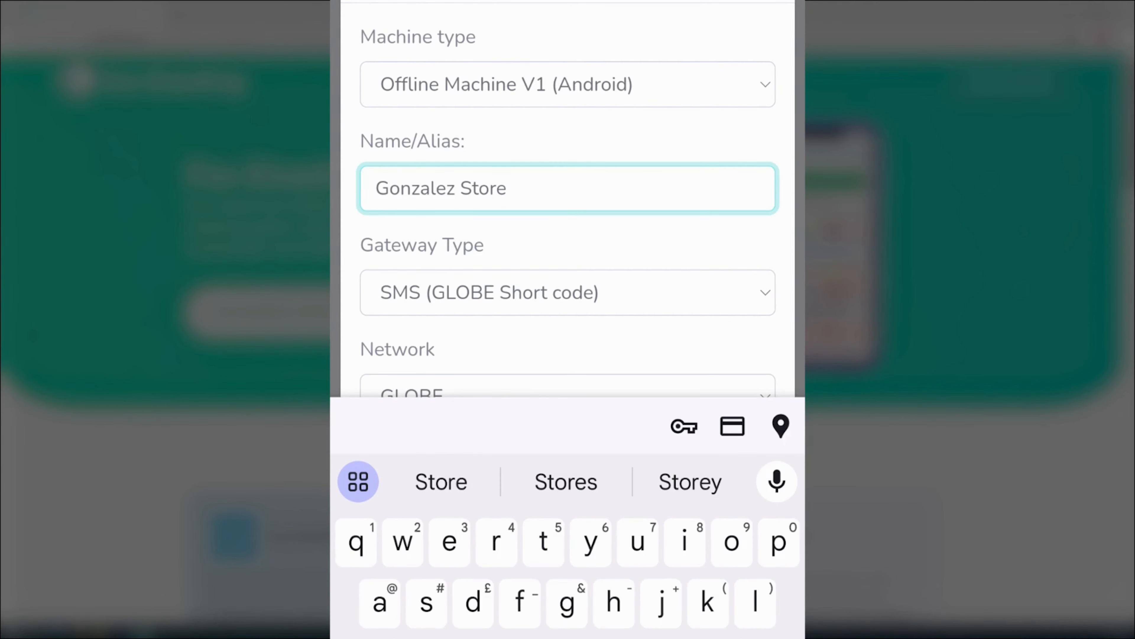
left_click(567, 291)
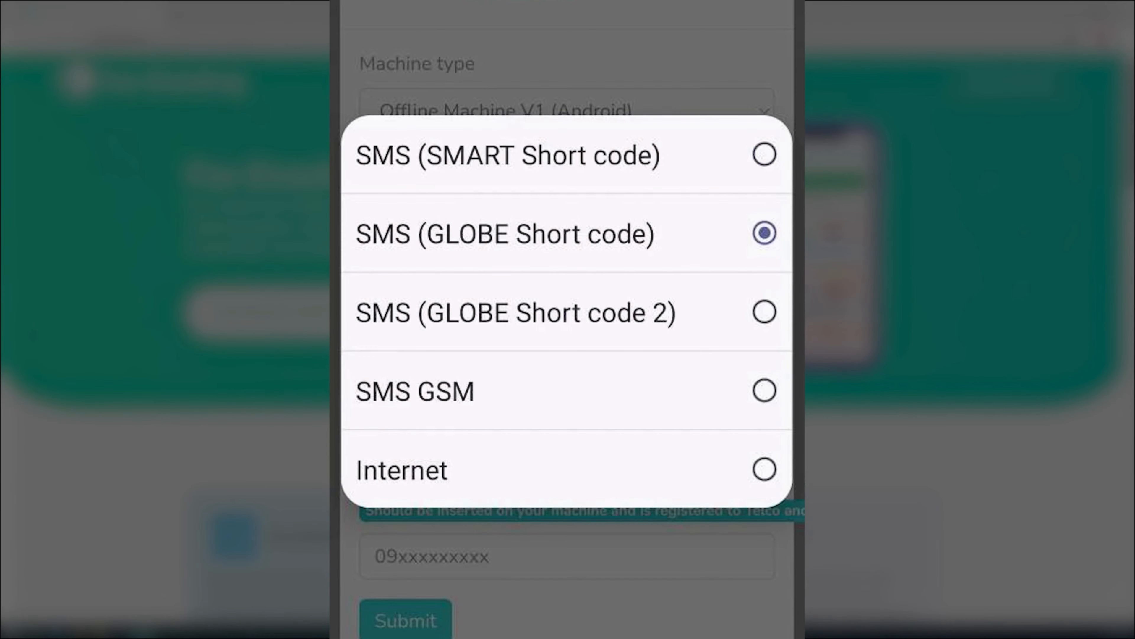
left_click(505, 233)
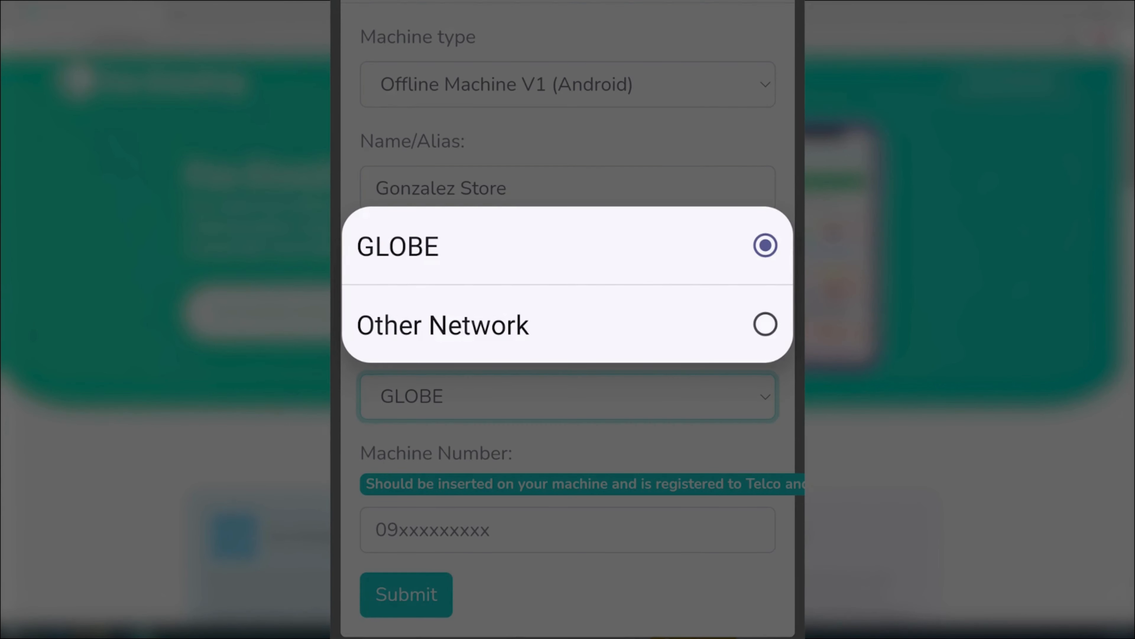
left_click(397, 246)
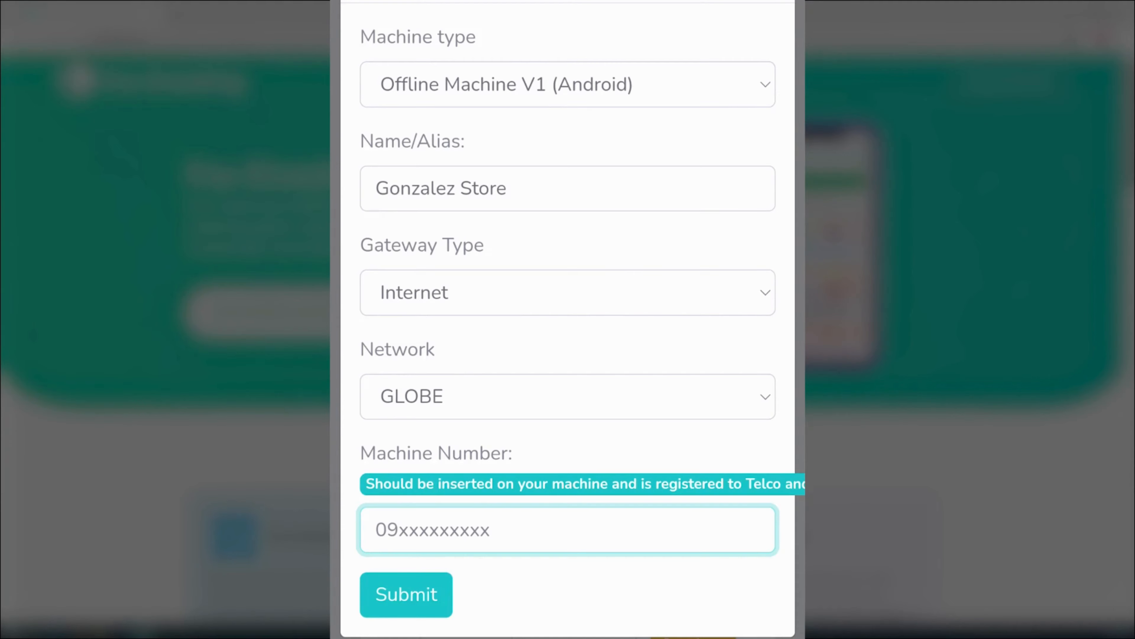
left_click(406, 594)
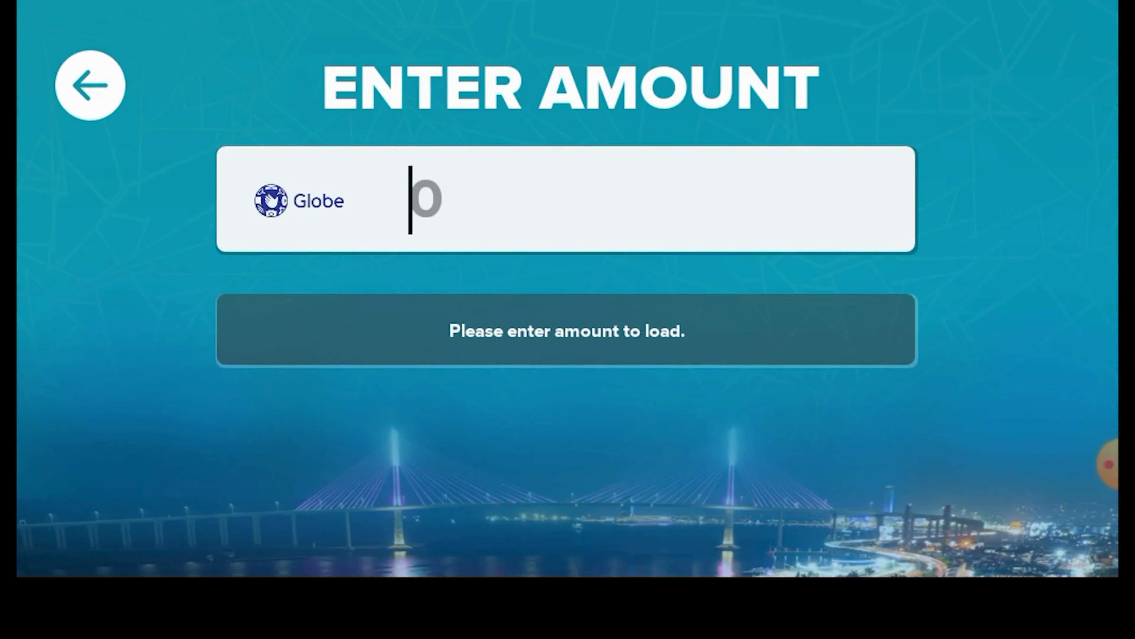
Enter an amount of 10 for the test Globe load purchase.
type("10")
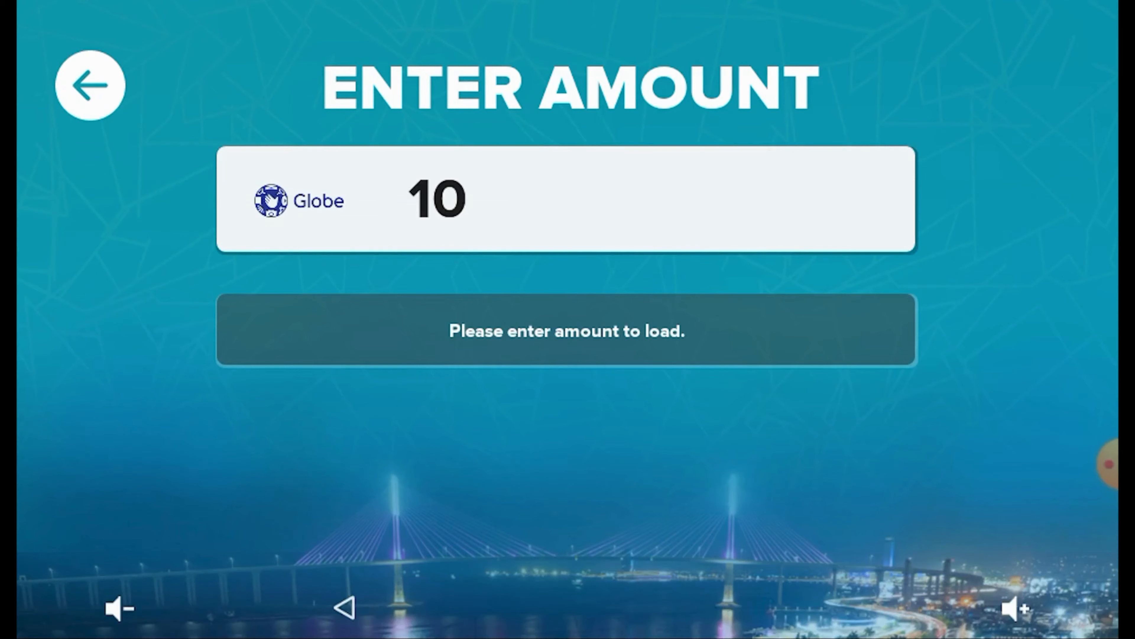